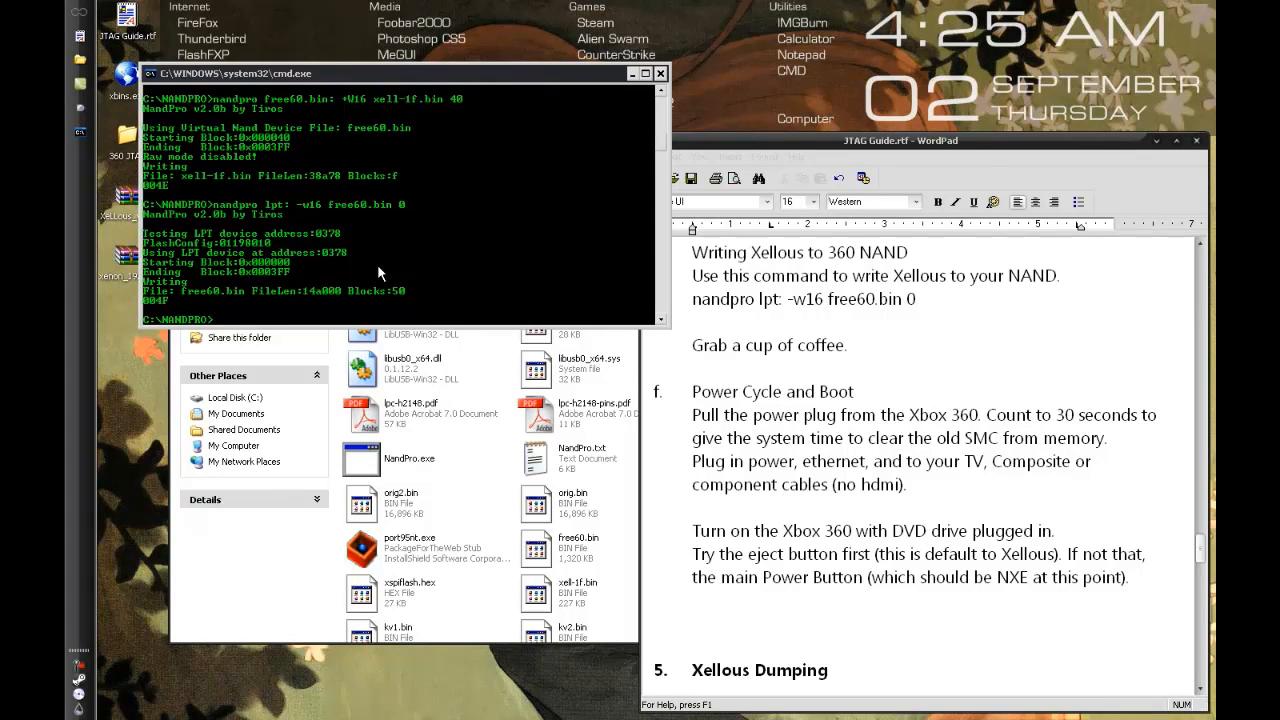
pyautogui.moveTo(333, 219)
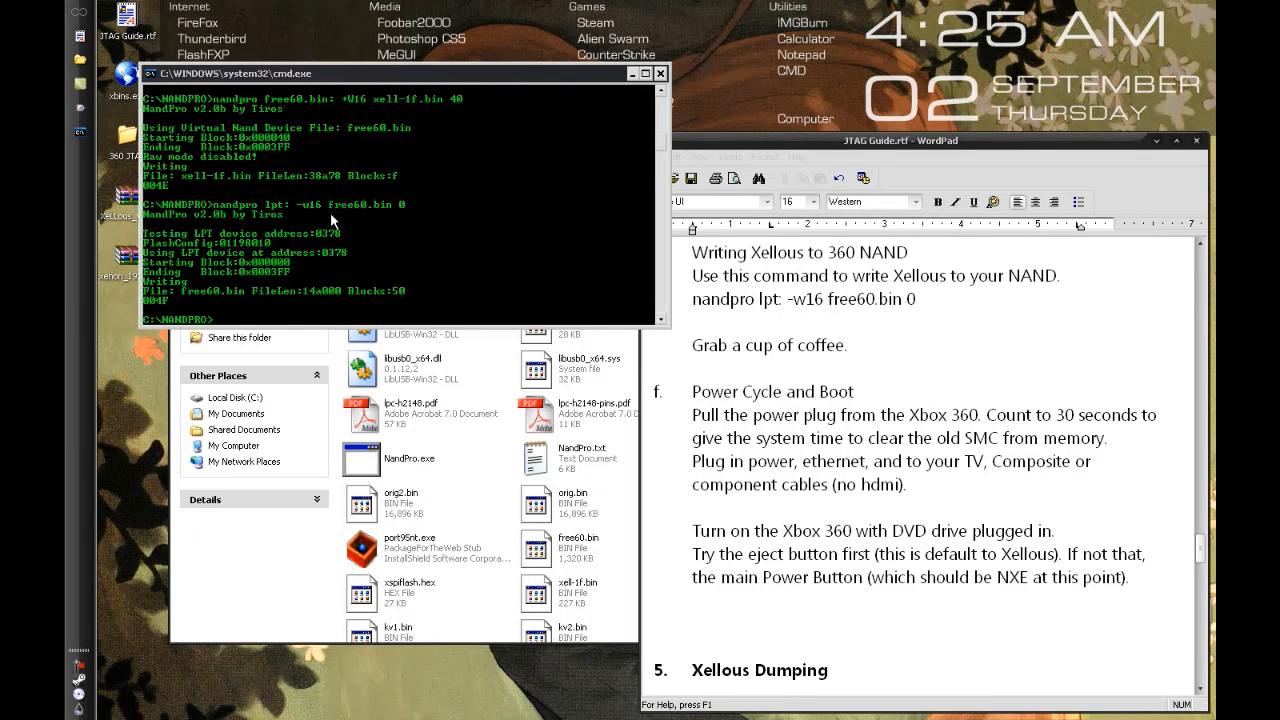
pyautogui.moveTo(400, 210)
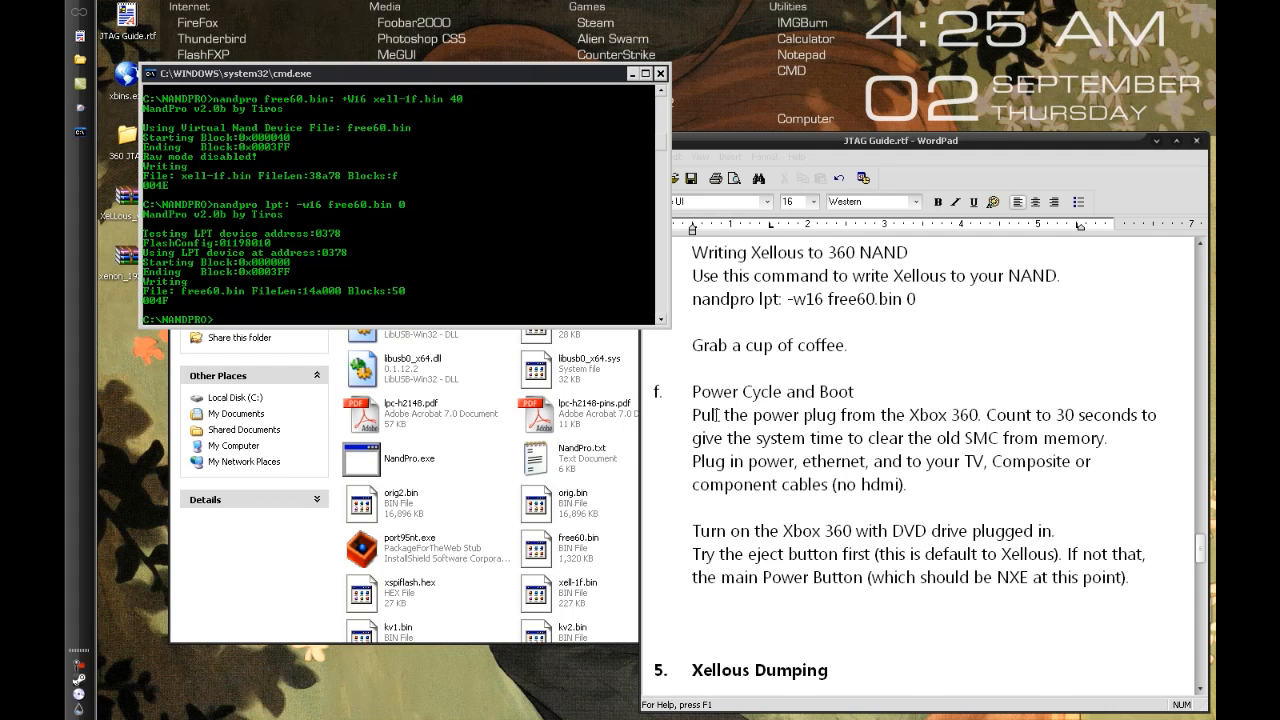
pyautogui.moveTo(887, 408)
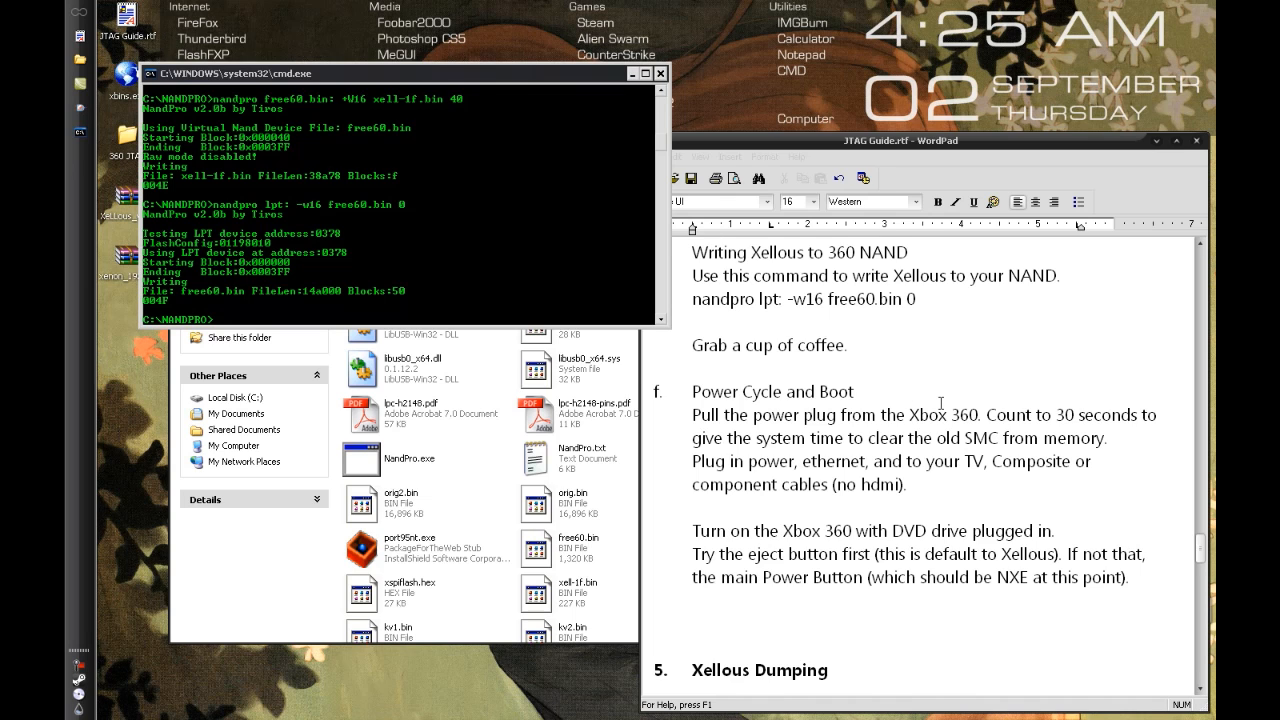
pyautogui.moveTo(969, 427)
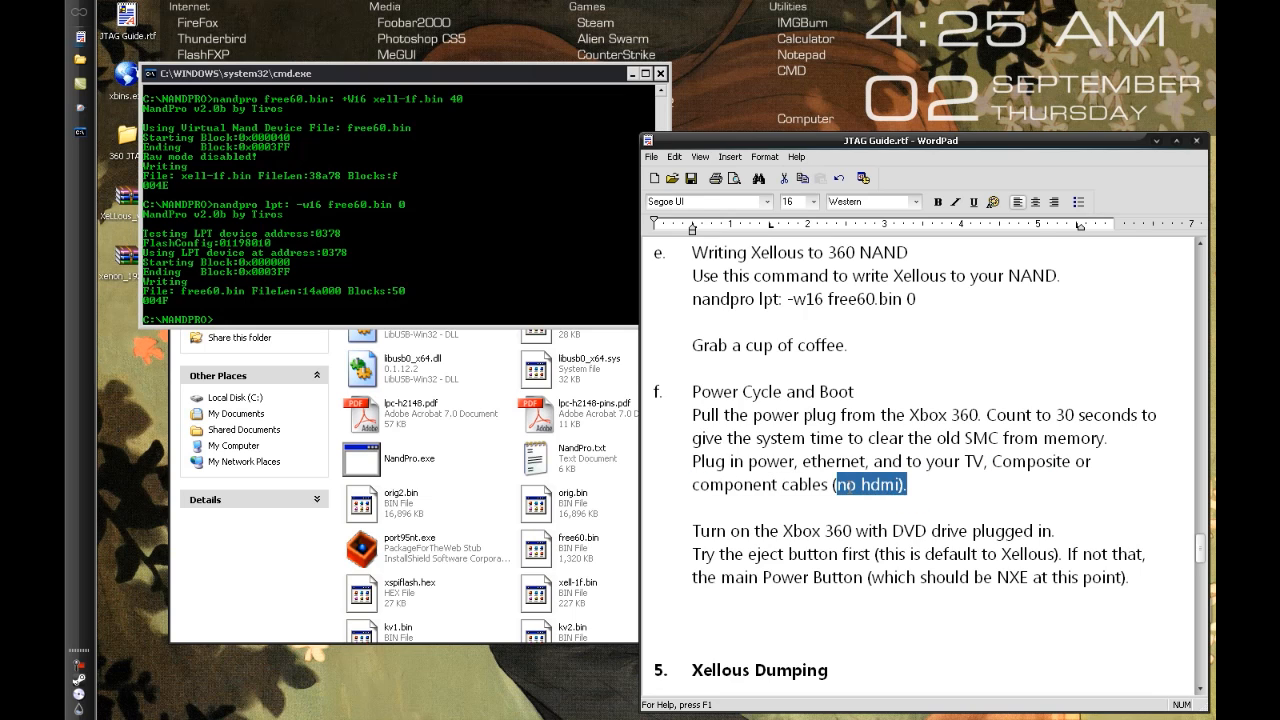
# Follow the WordPad guide's no-HDMI note and Xellous Dumping section while the console boots XeLLous.
pyautogui.click(845, 485)
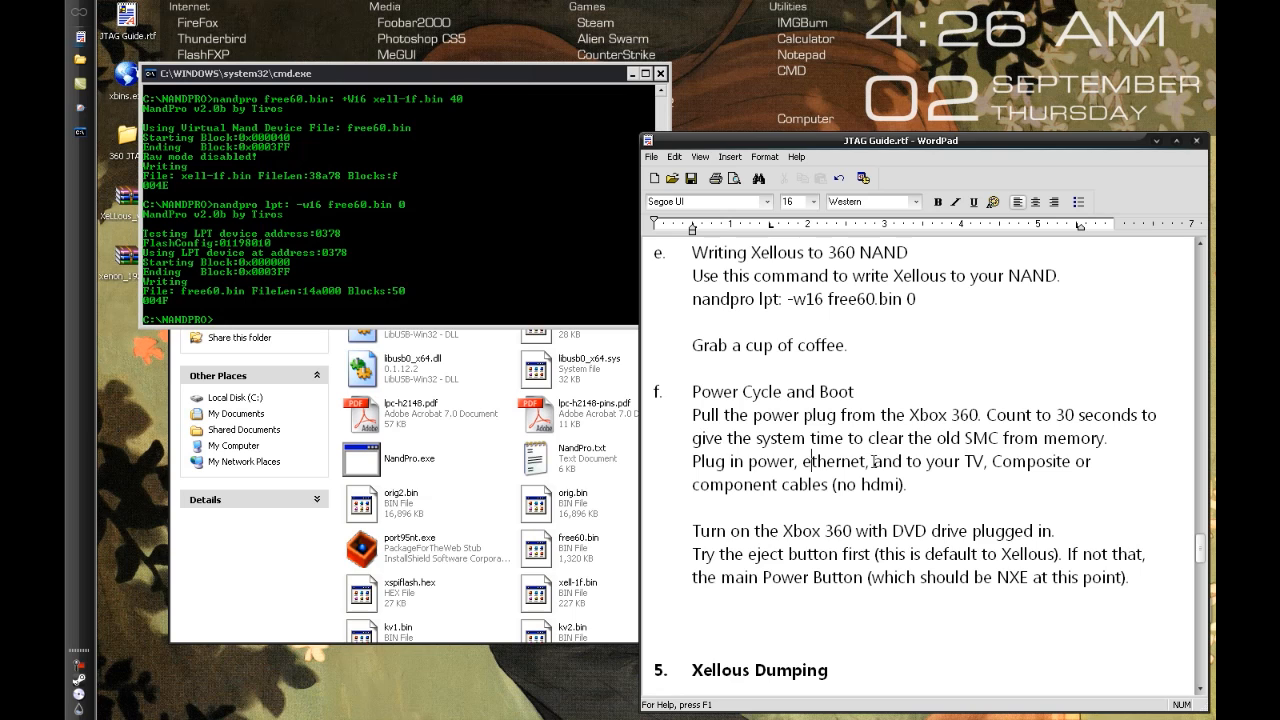
pyautogui.doubleClick(832, 461)
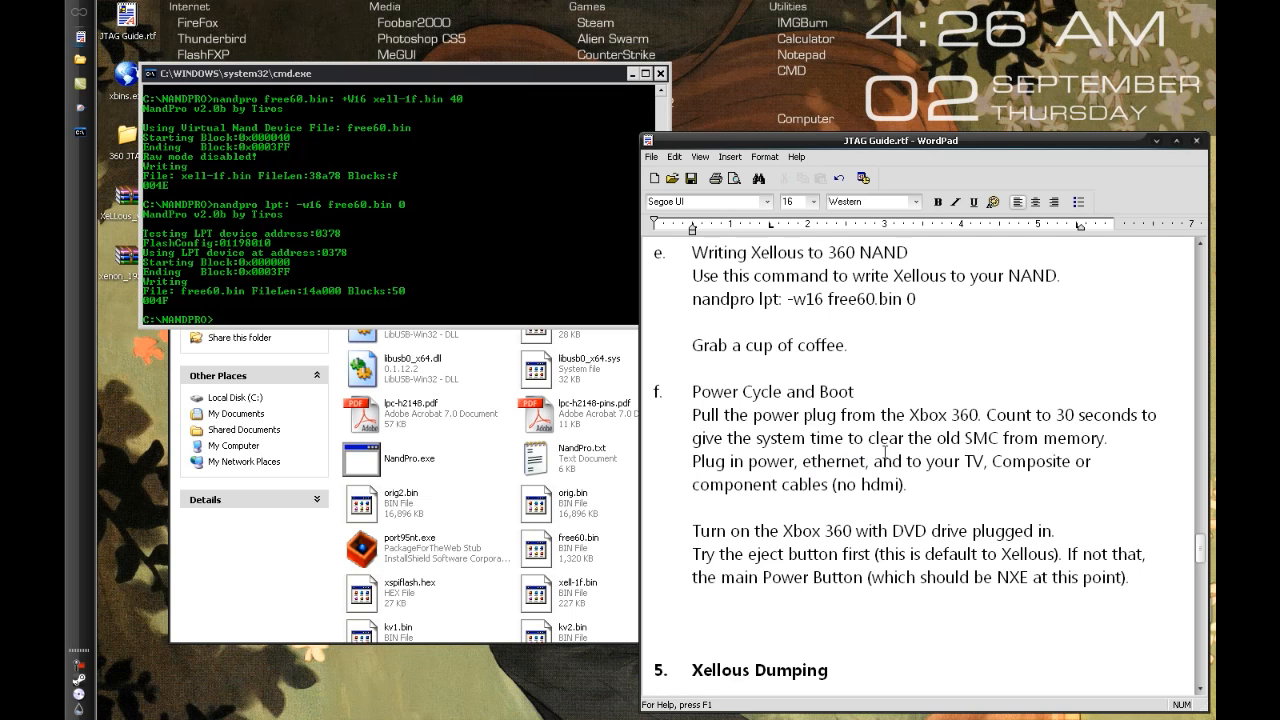
pyautogui.scroll(-3)
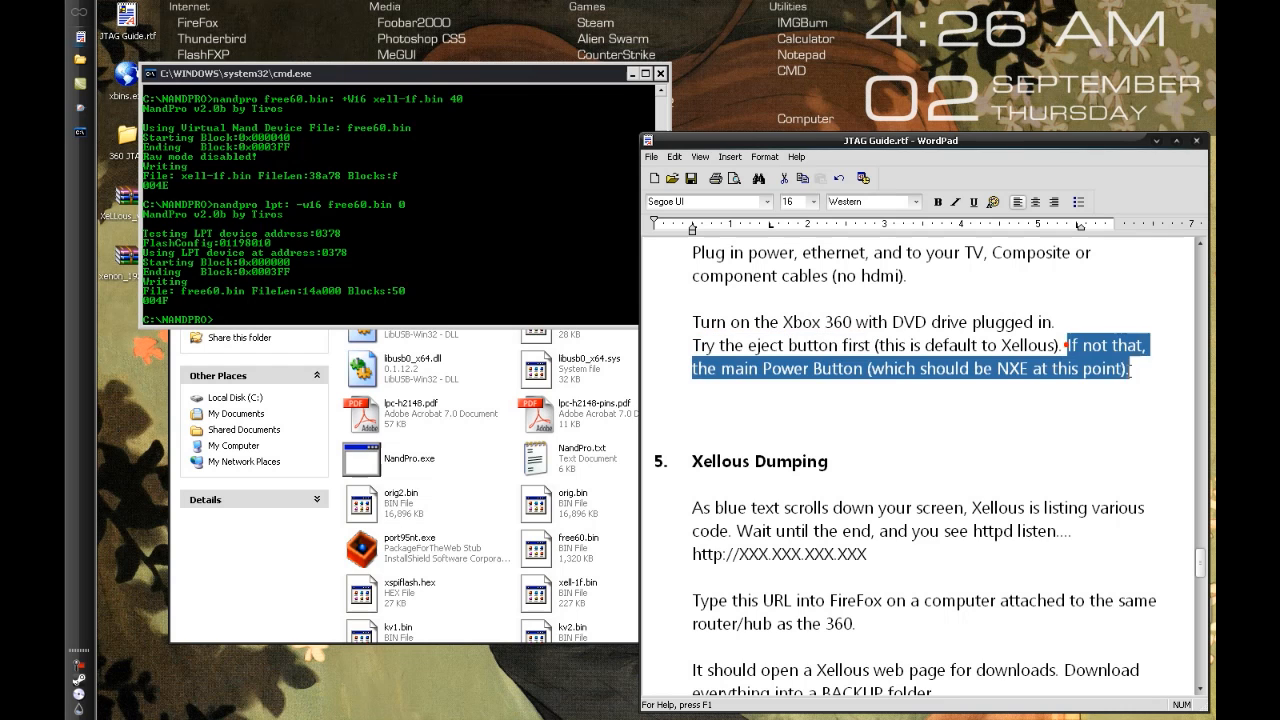
pyautogui.click(855, 372)
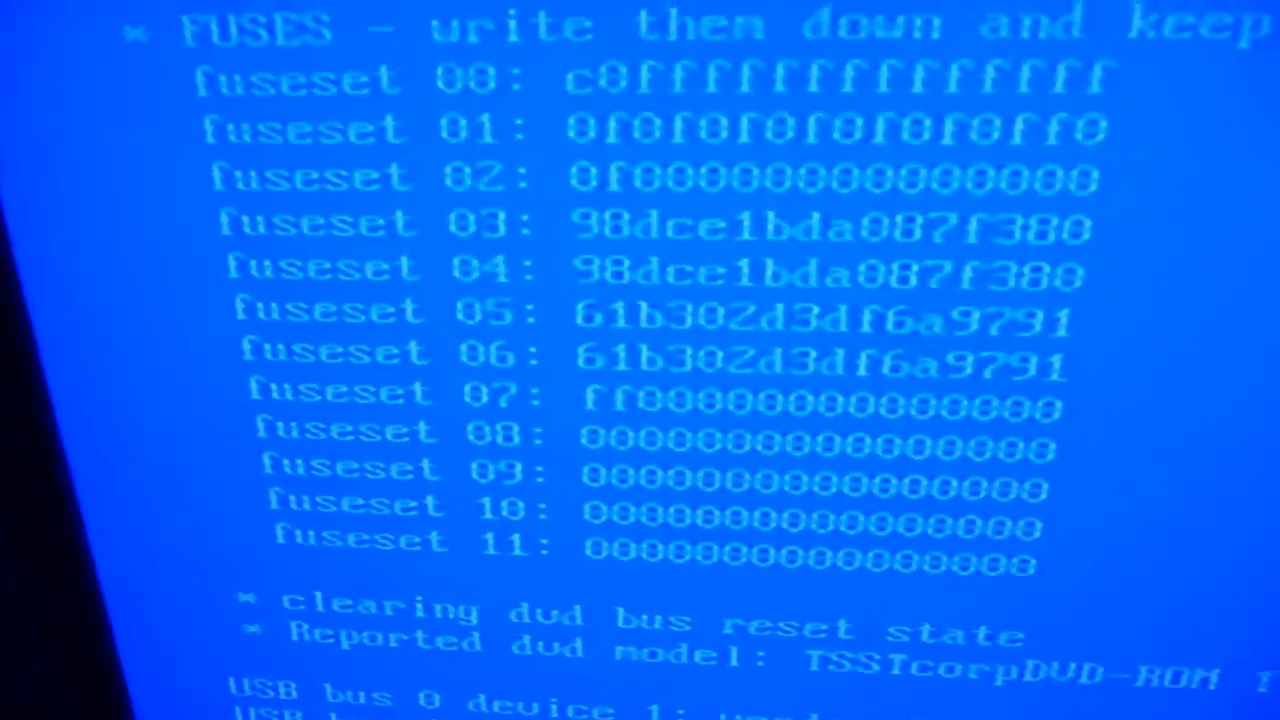
pyautogui.scroll(-3)
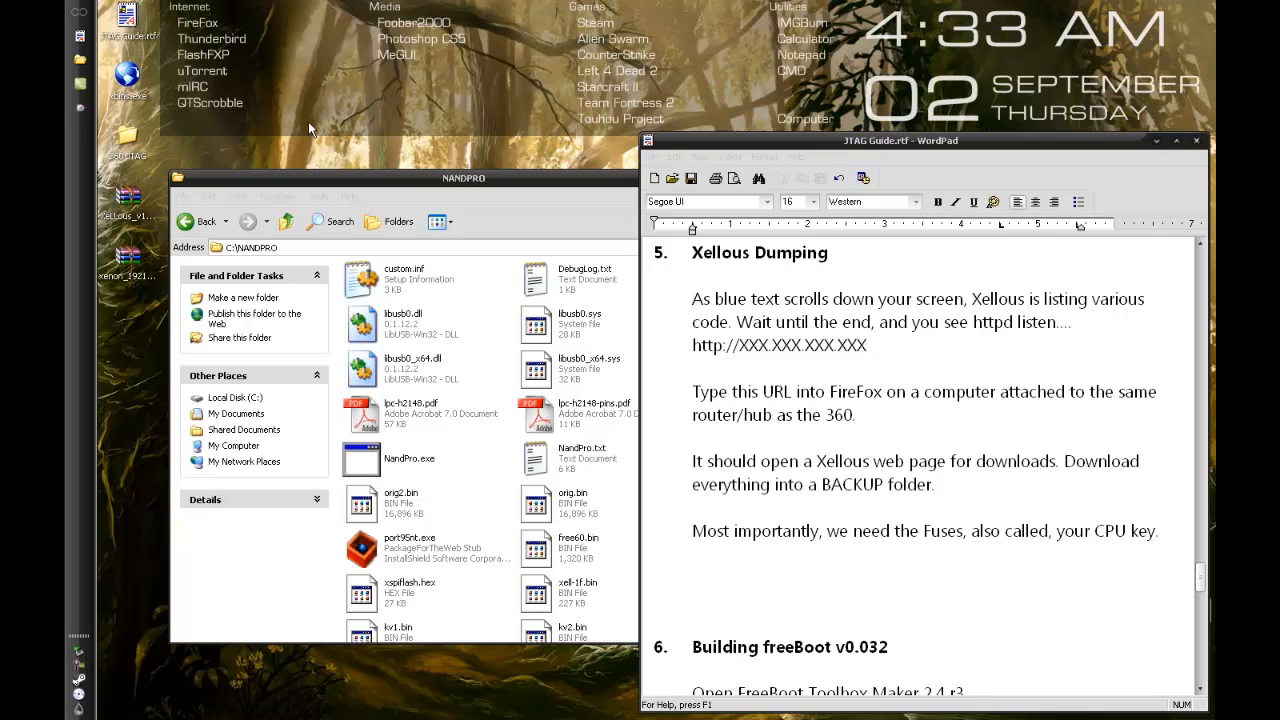
pyautogui.moveTo(192, 22)
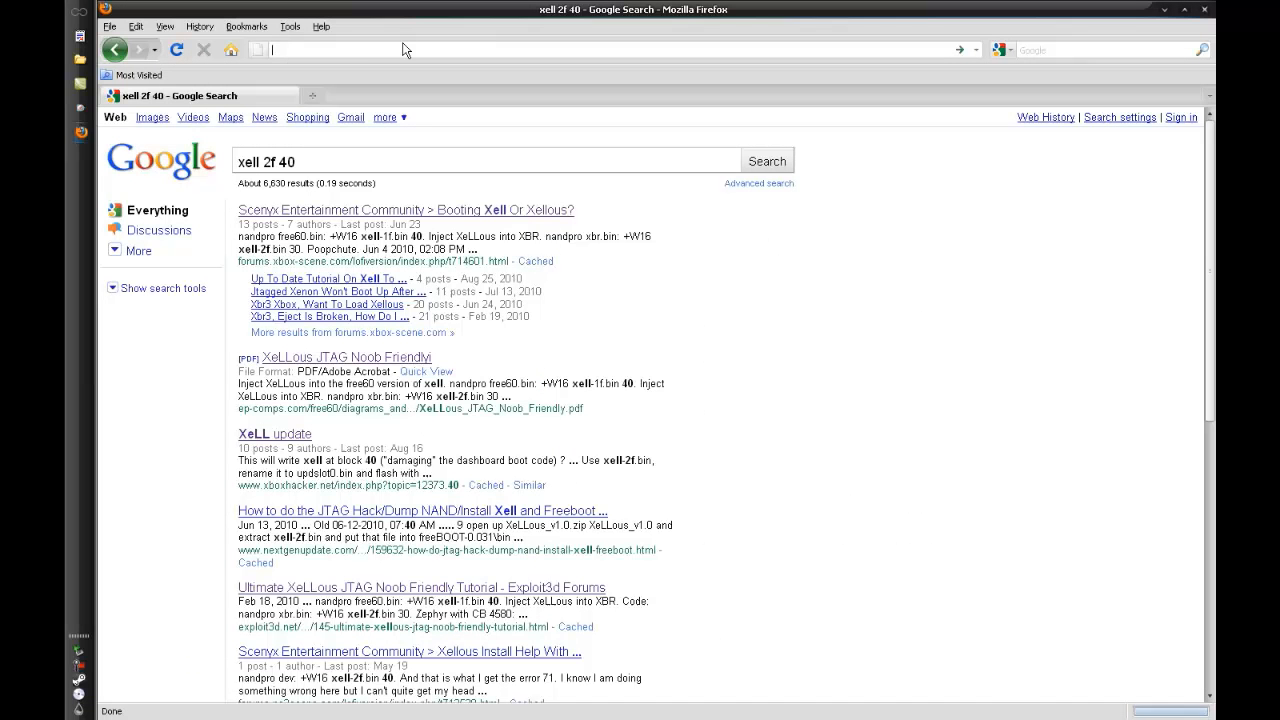
# Load the console's XeLLous page in Firefox and review the CPU key it reports.
pyautogui.write('http://10.0.0.22/')
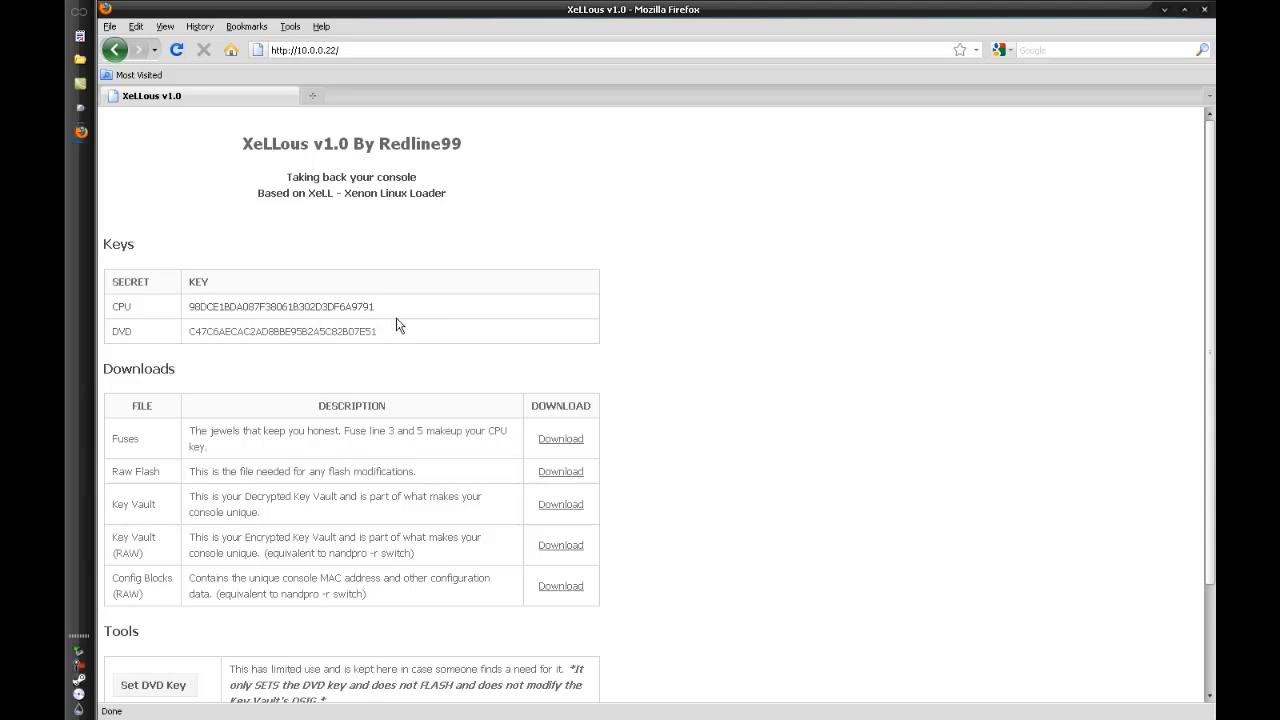
pyautogui.doubleClick(280, 306)
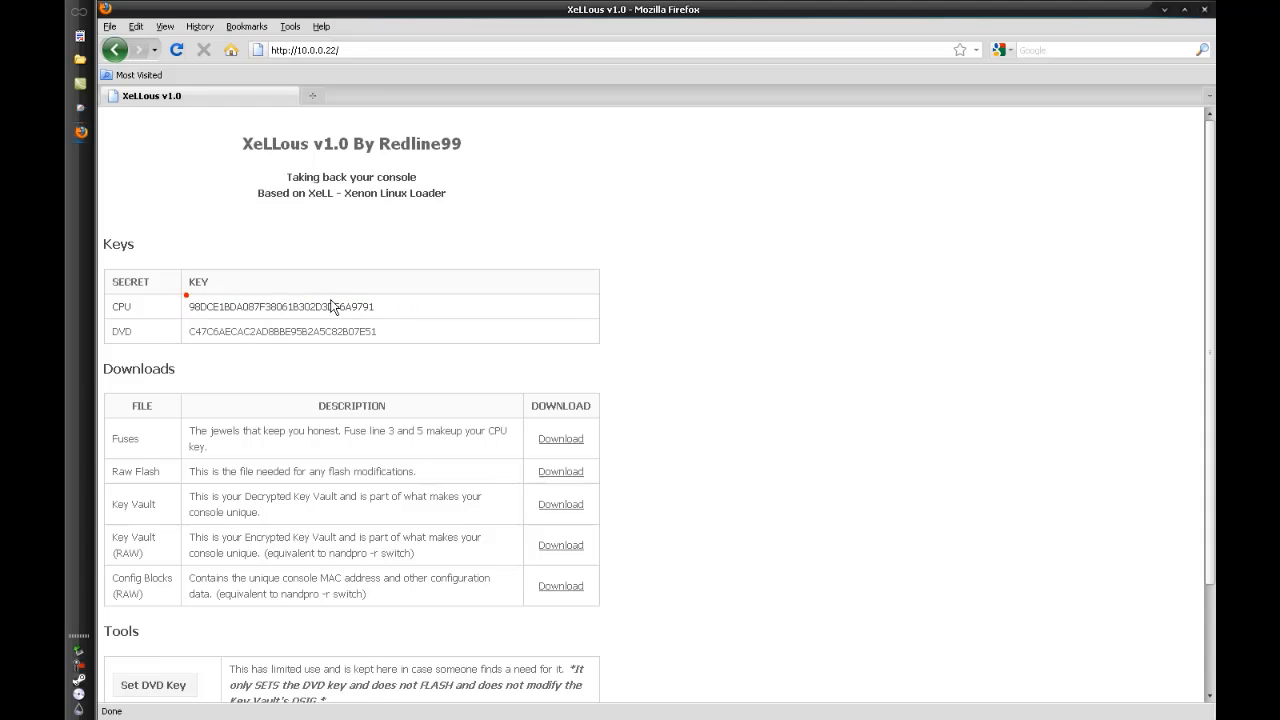
pyautogui.scroll(-3)
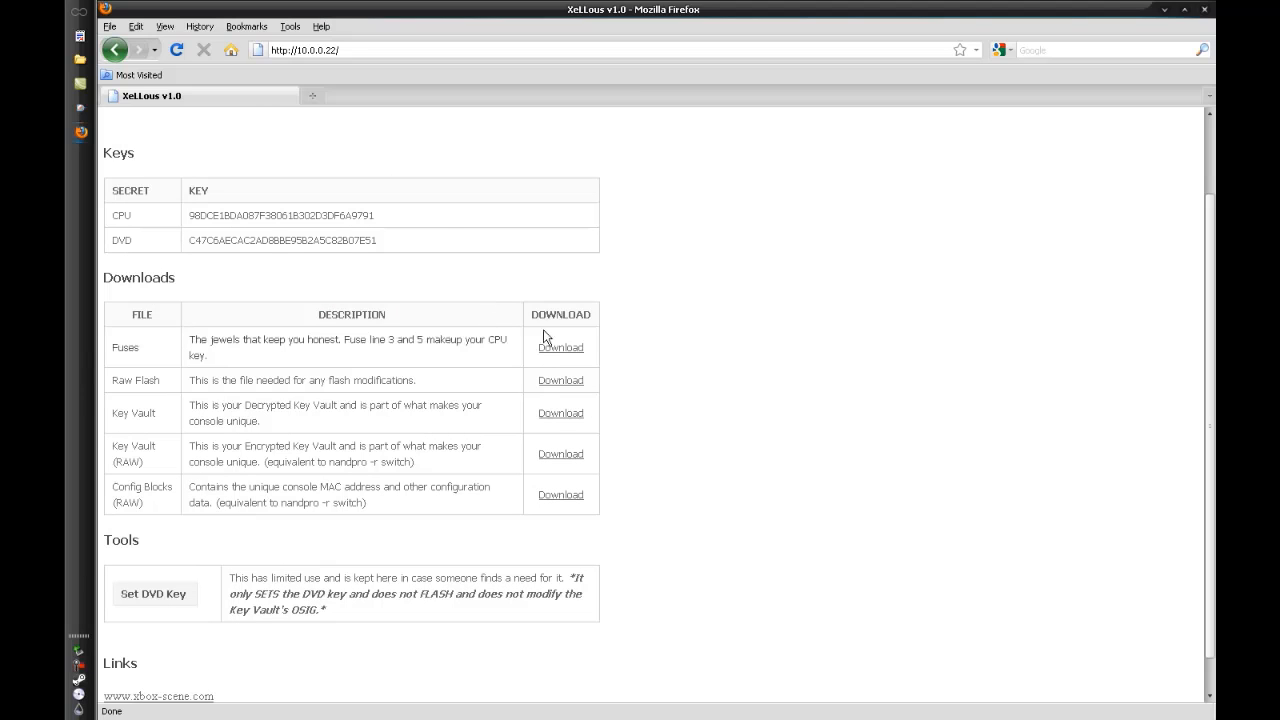
pyautogui.moveTo(565, 508)
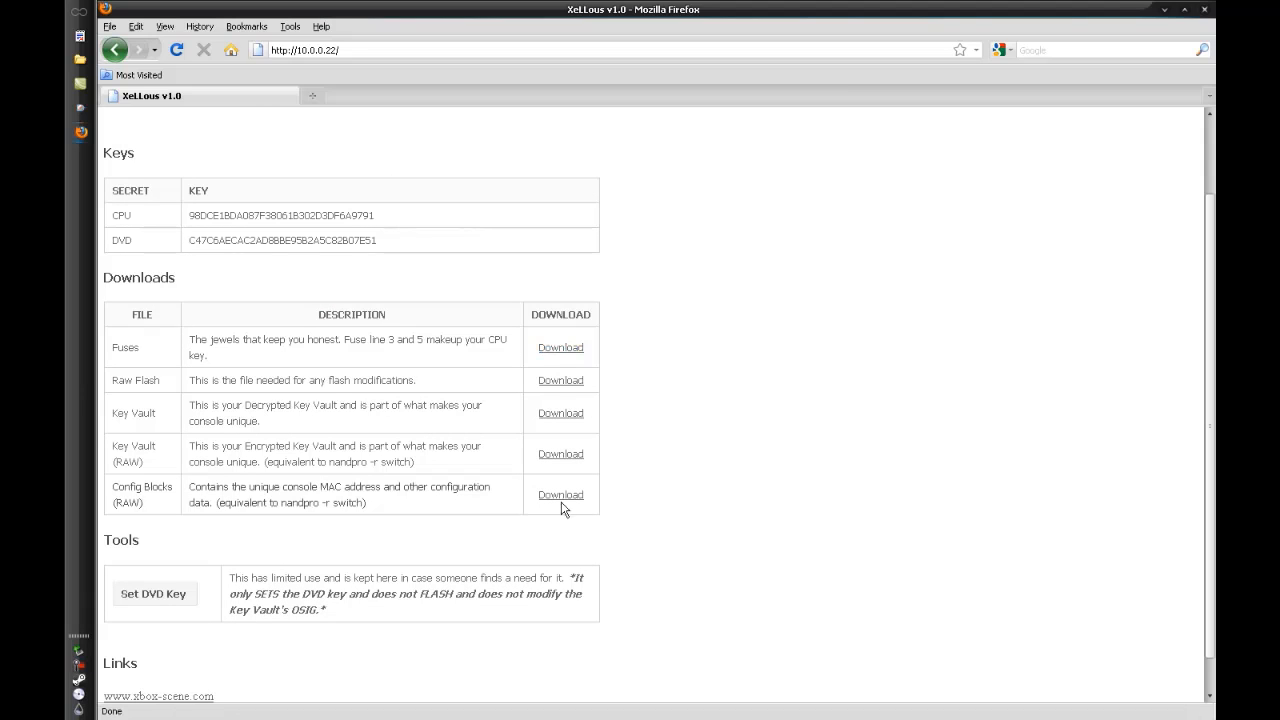
# Download the Fuses file and save it as fuses.txt on the desktop, then reveal the desktop.
pyautogui.click(560, 347)
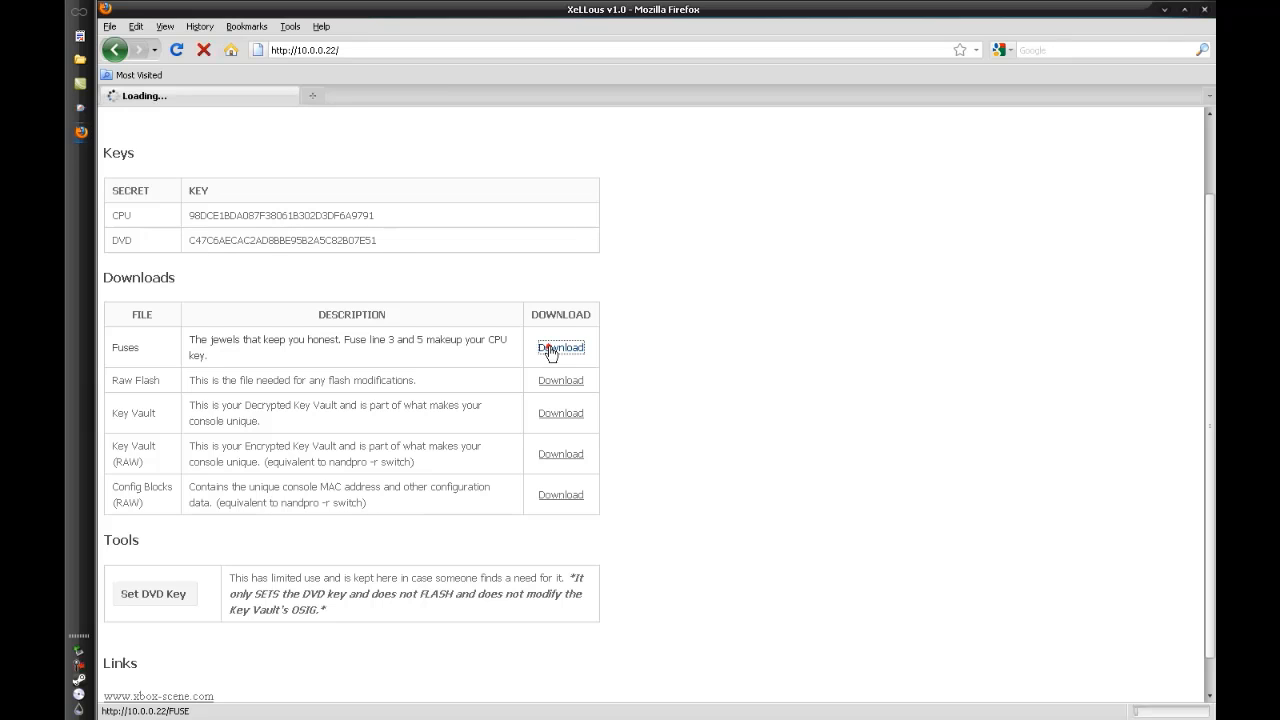
pyautogui.click(560, 347)
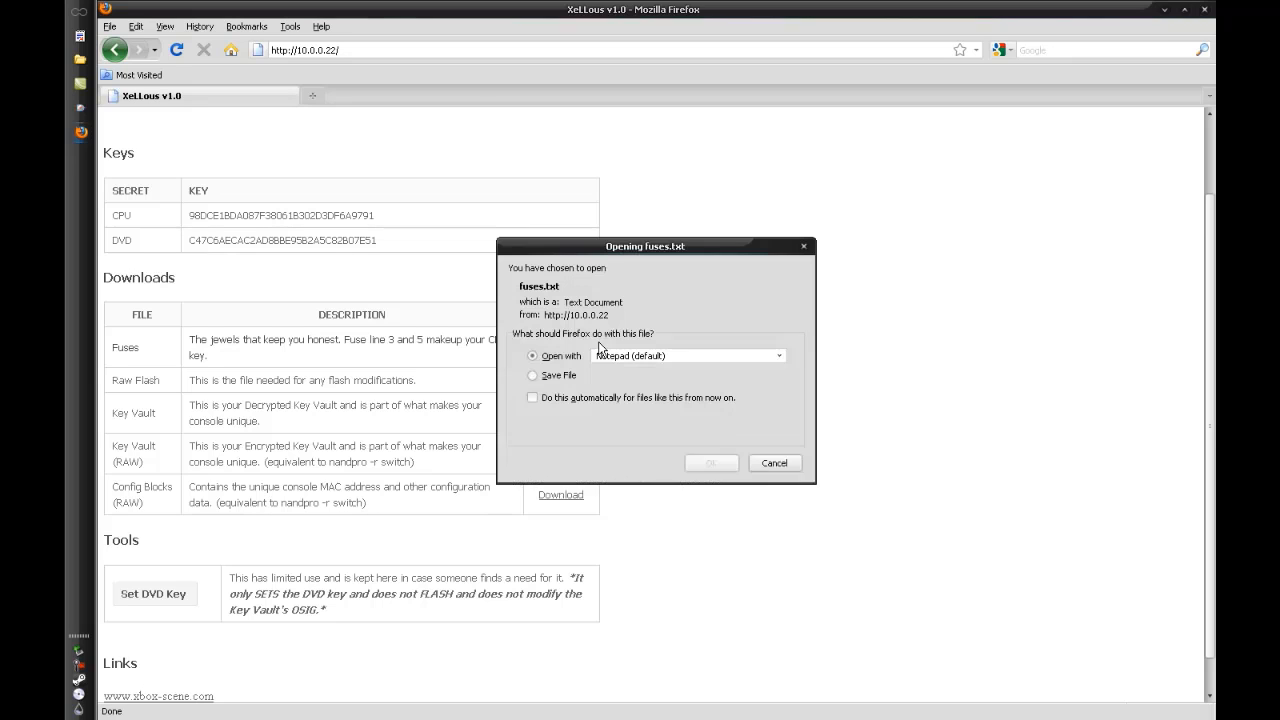
pyautogui.click(532, 375)
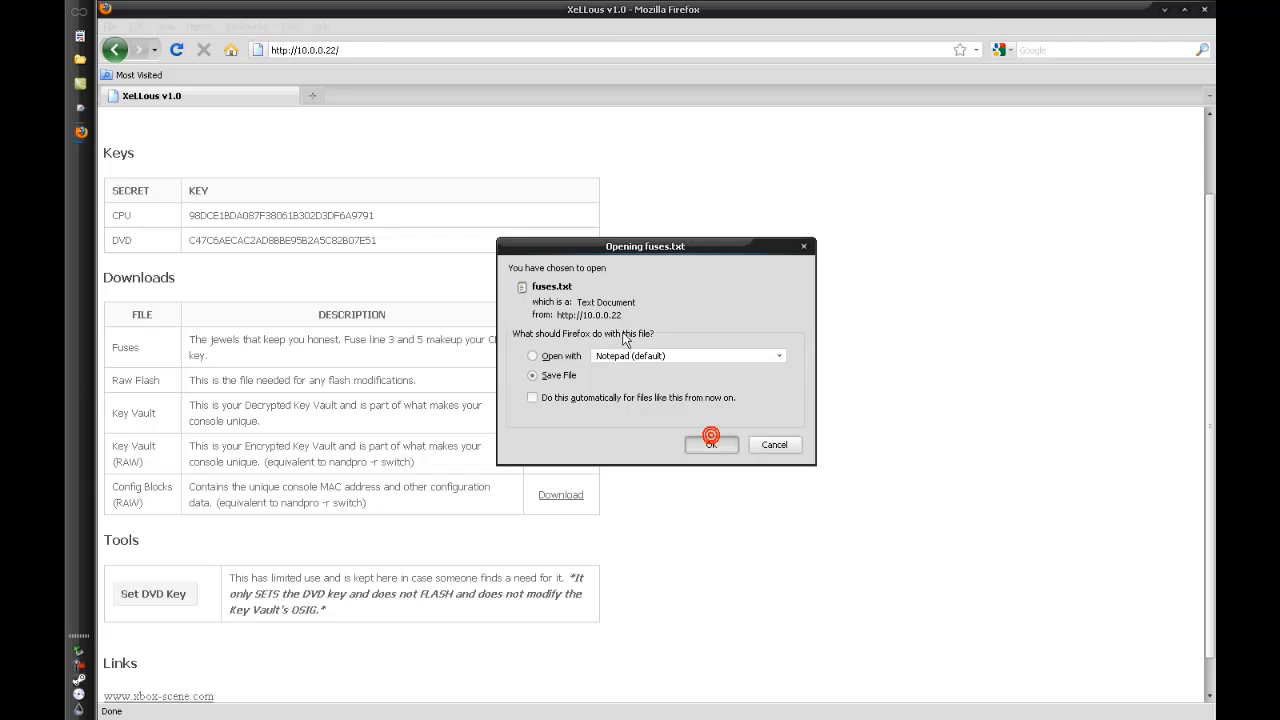
pyautogui.click(711, 444)
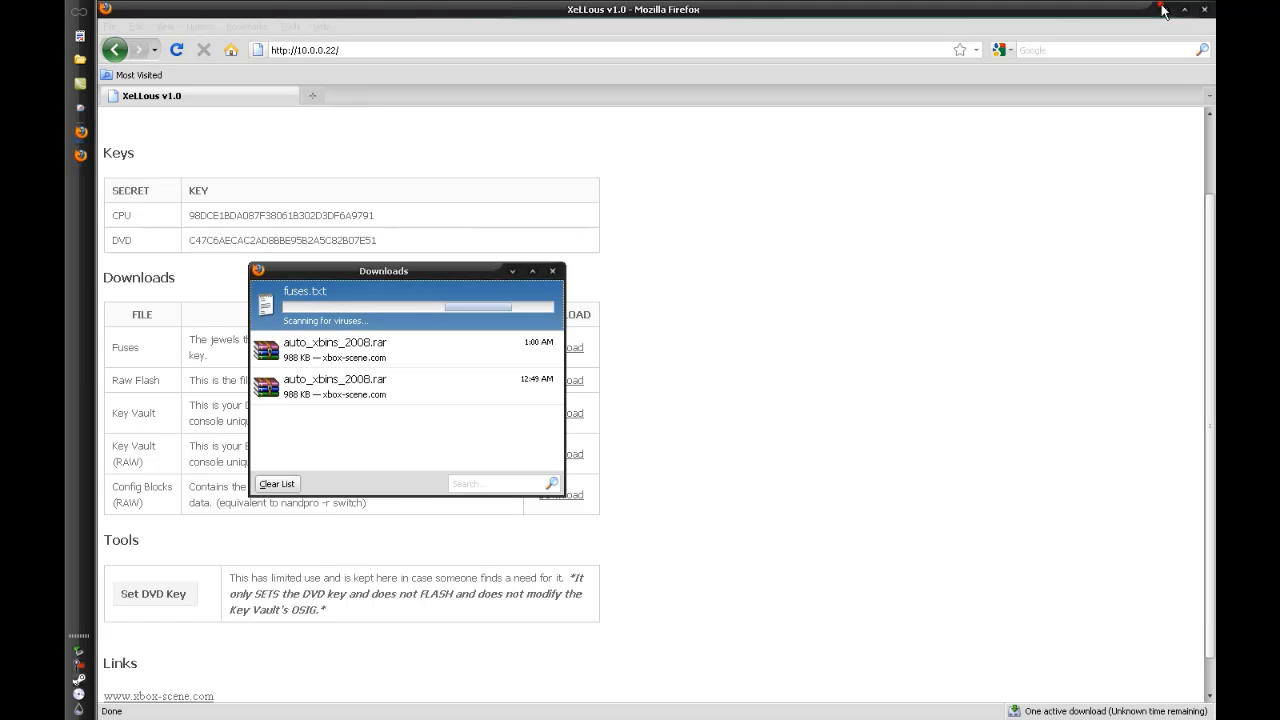
pyautogui.click(1184, 9)
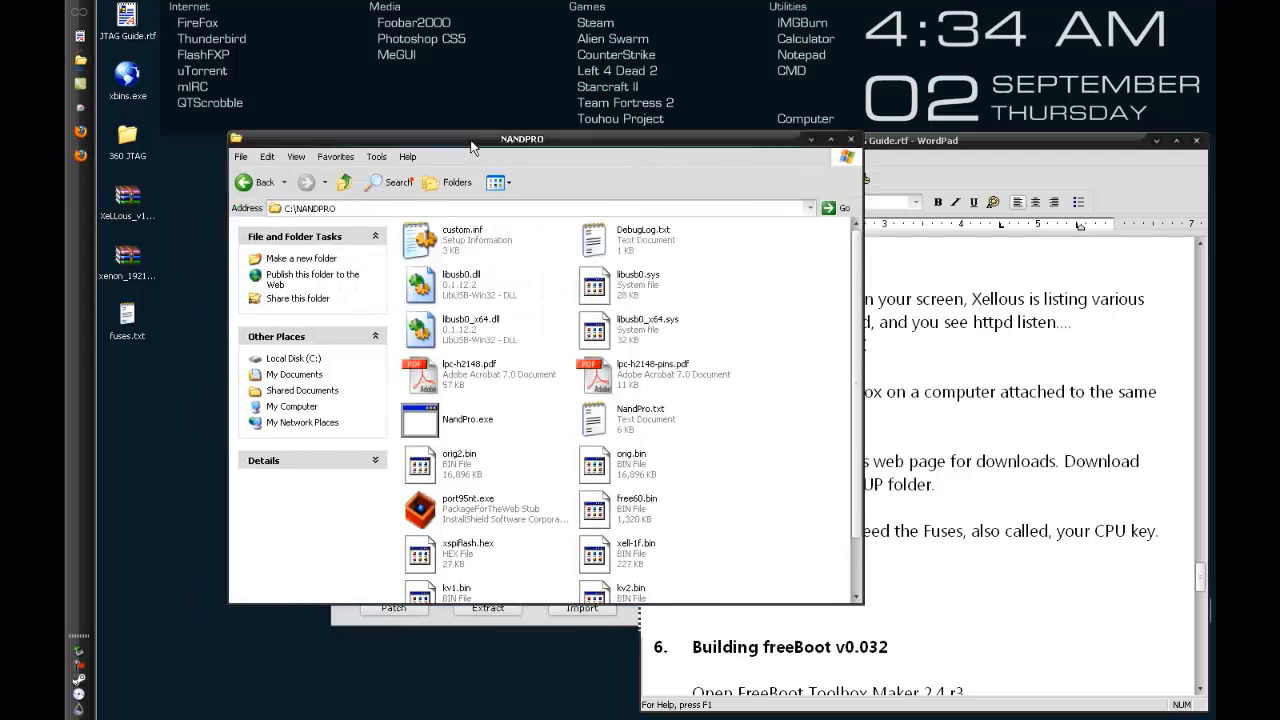
# Create a XELLOUS_BACKUPS folder in C:\NANDPRO and move fuses.txt into it.
pyautogui.moveTo(520, 138); pyautogui.dragTo(580, 172)
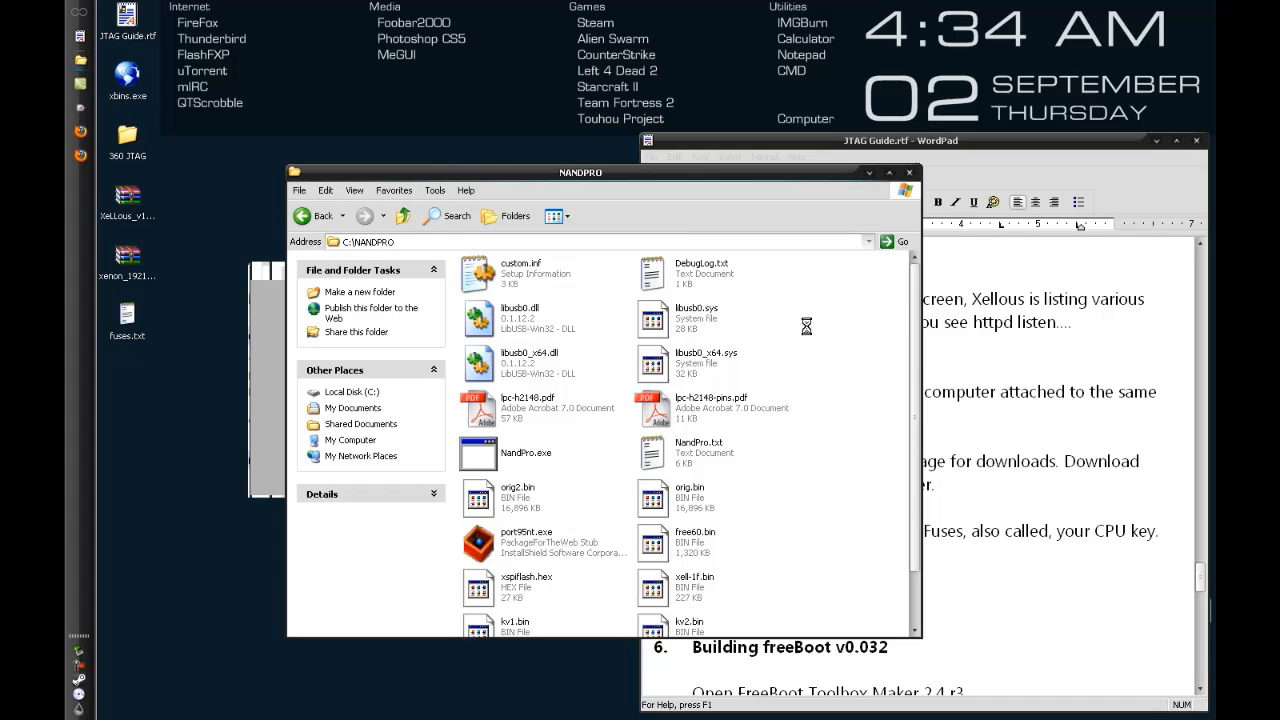
pyautogui.rightClick(807, 326)
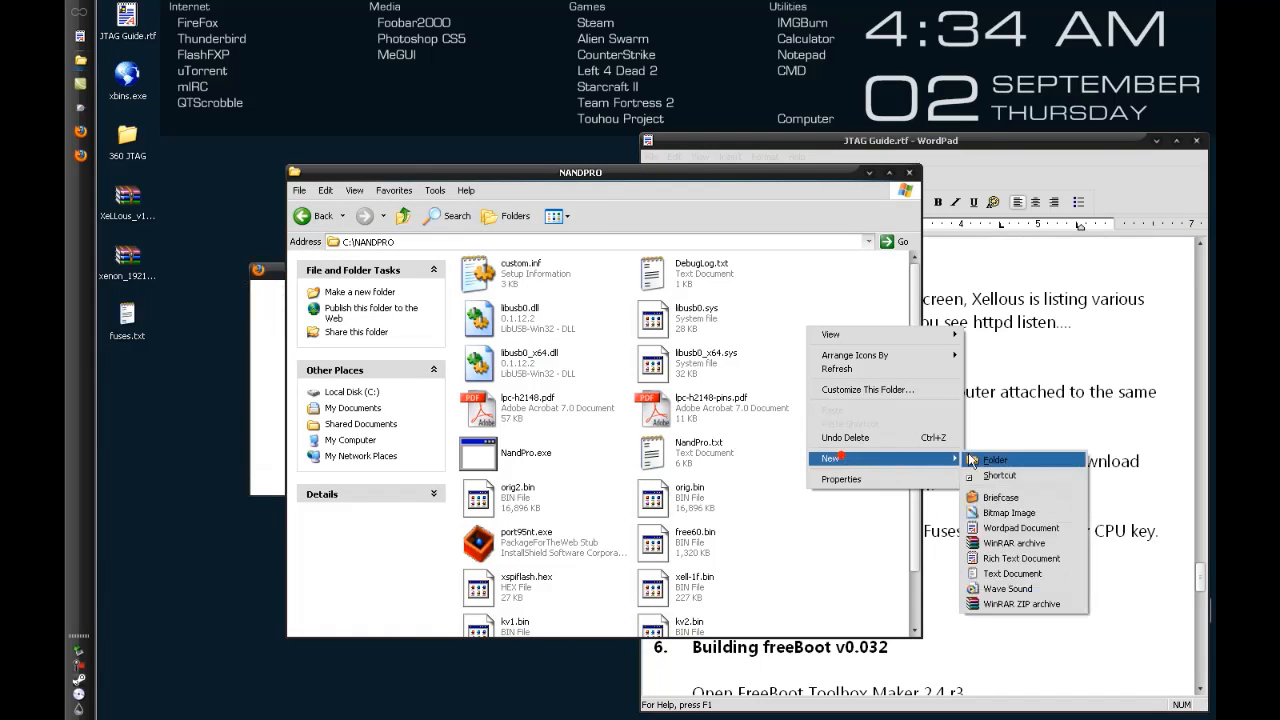
pyautogui.click(994, 459)
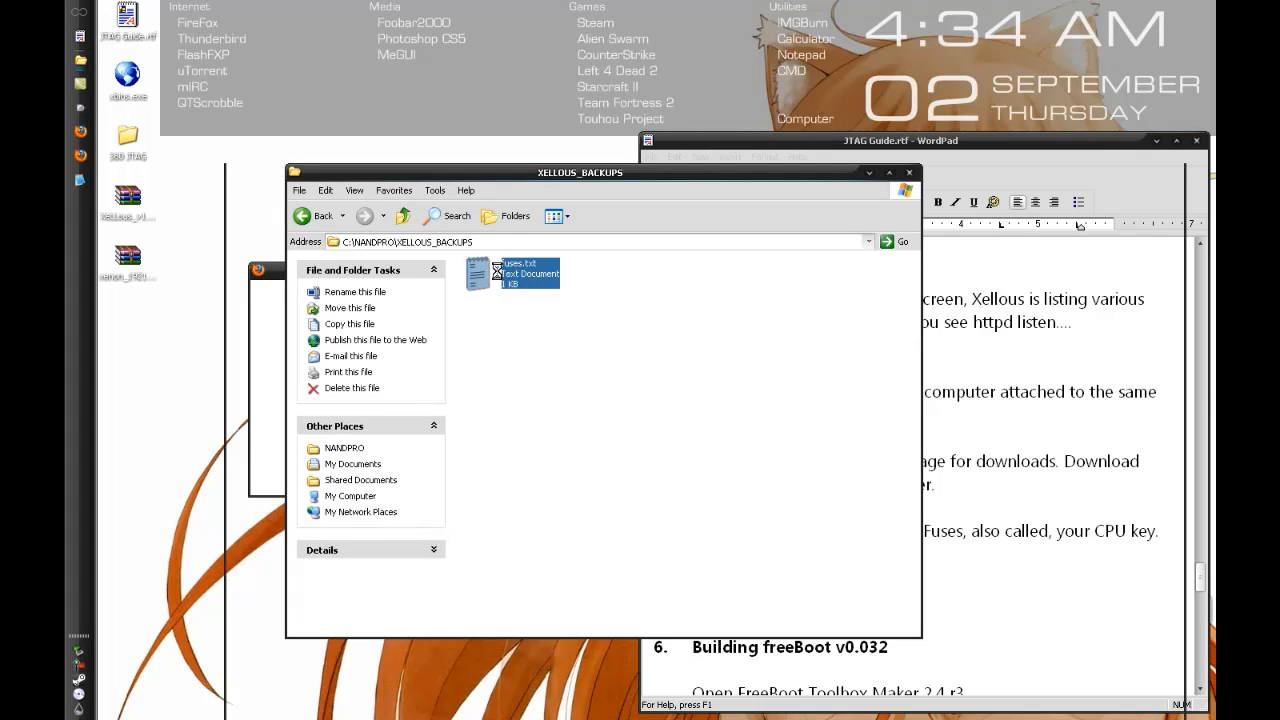
pyautogui.doubleClick(513, 273)
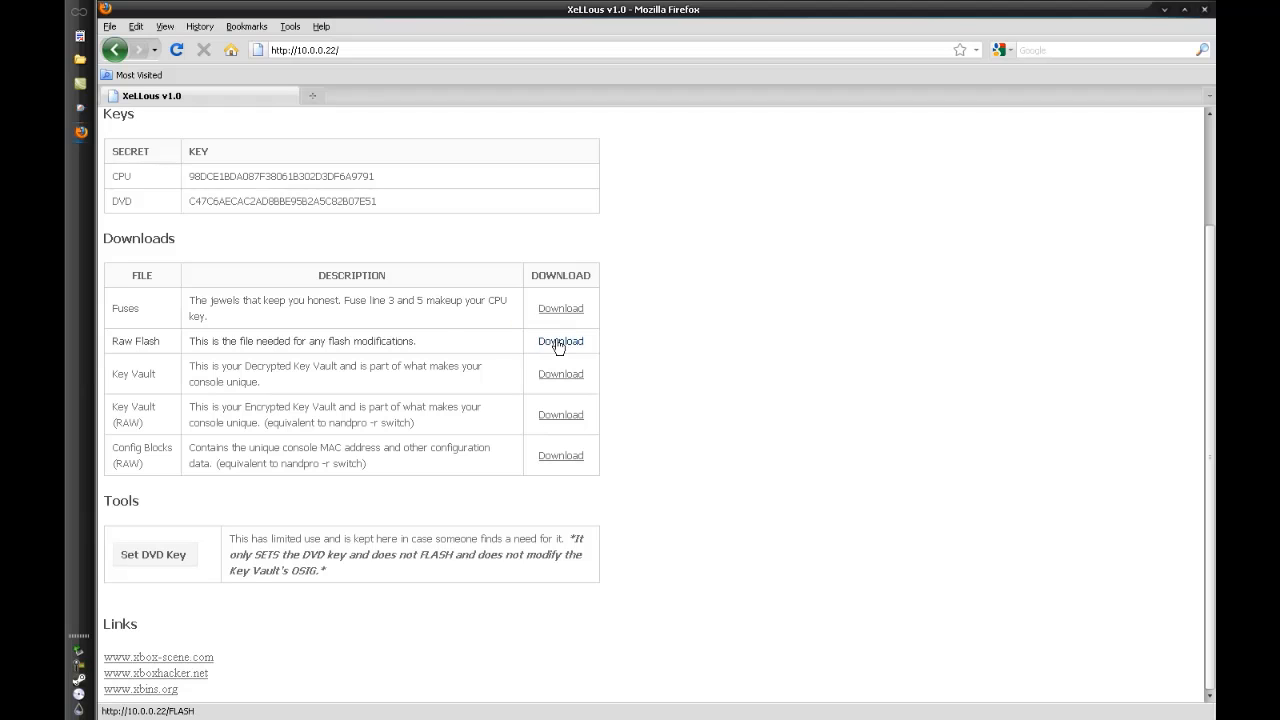
# Download and save the Raw Flash (flashdmp.bin) and Key Vault (keyvault.bin) files.
pyautogui.click(560, 341)
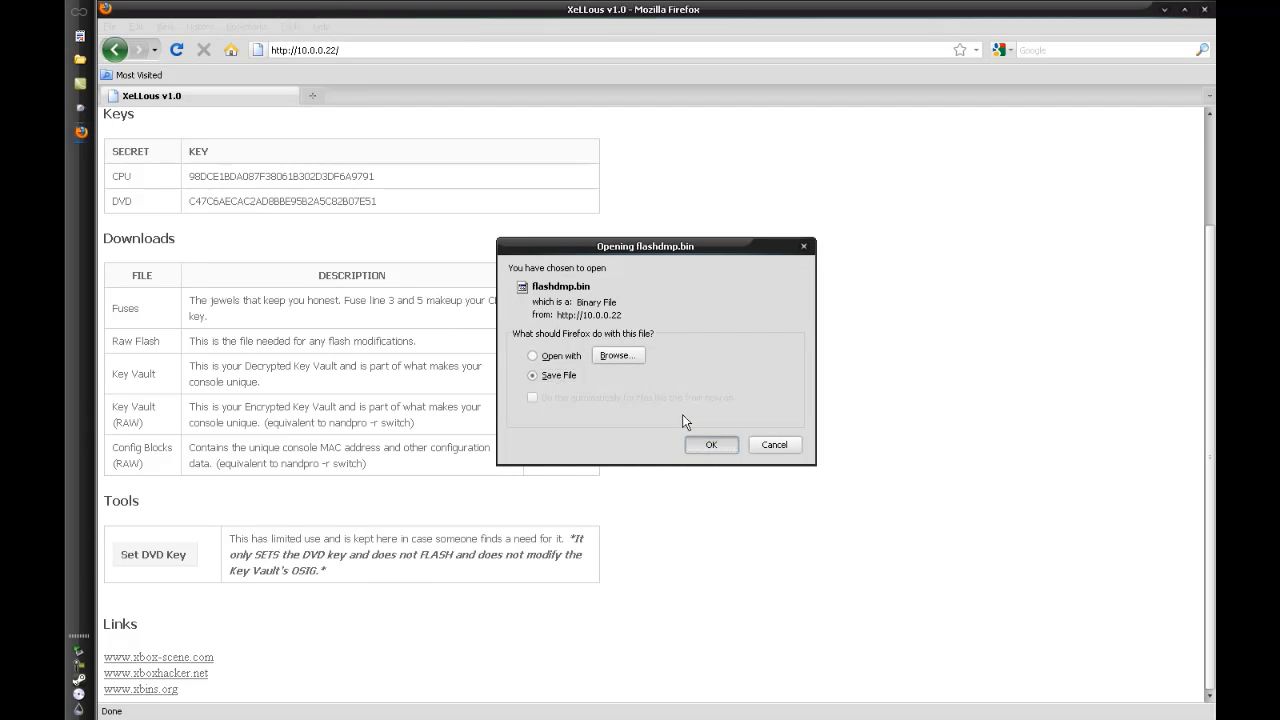
pyautogui.click(710, 444)
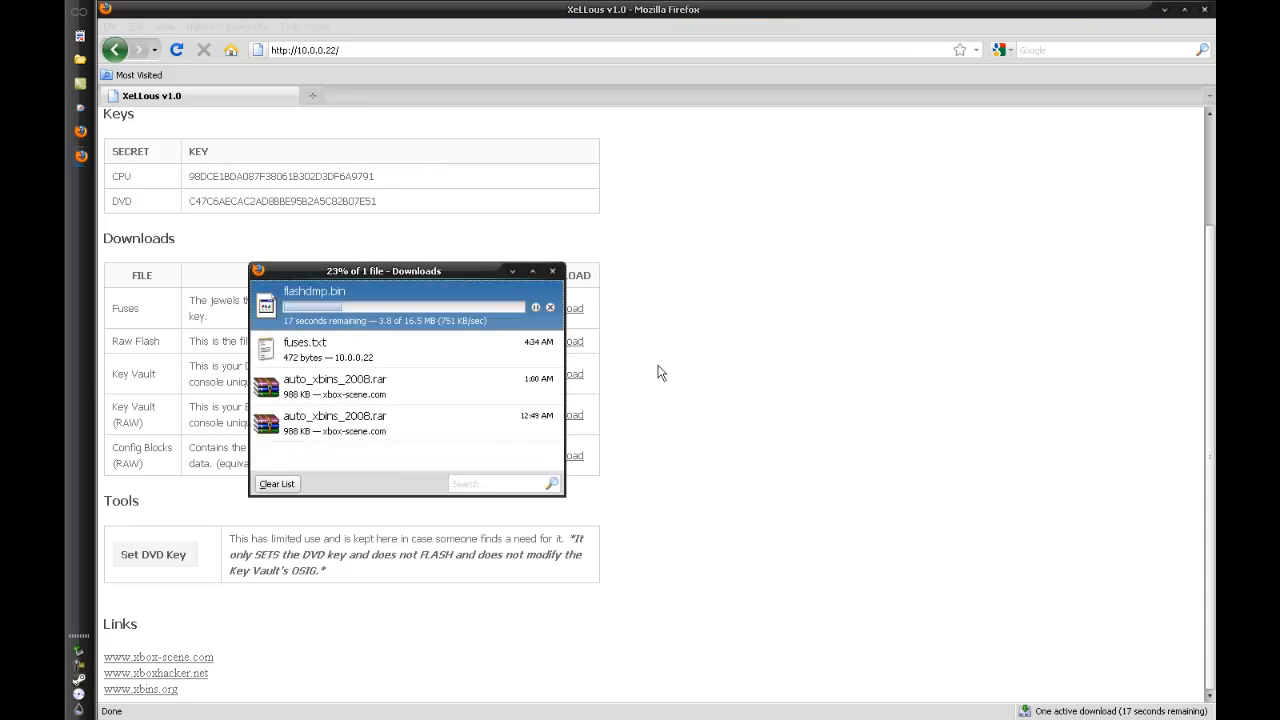
pyautogui.click(553, 271)
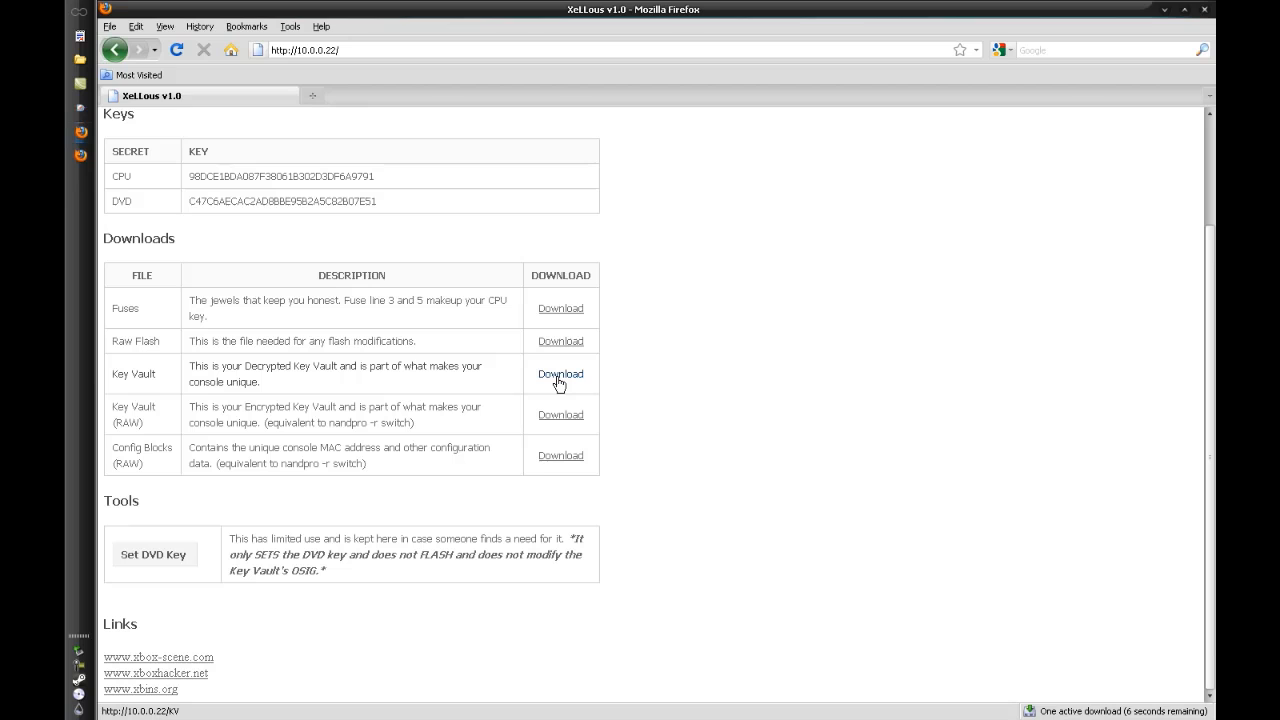
pyautogui.click(560, 374)
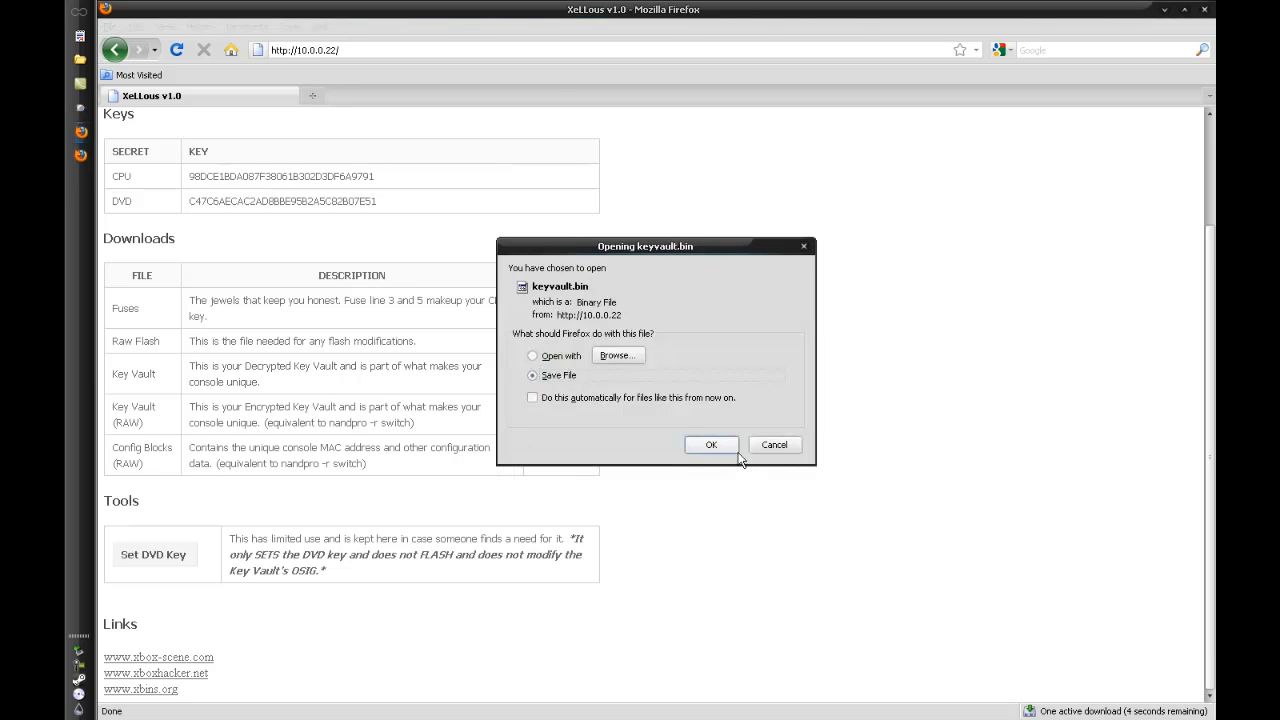
pyautogui.click(711, 444)
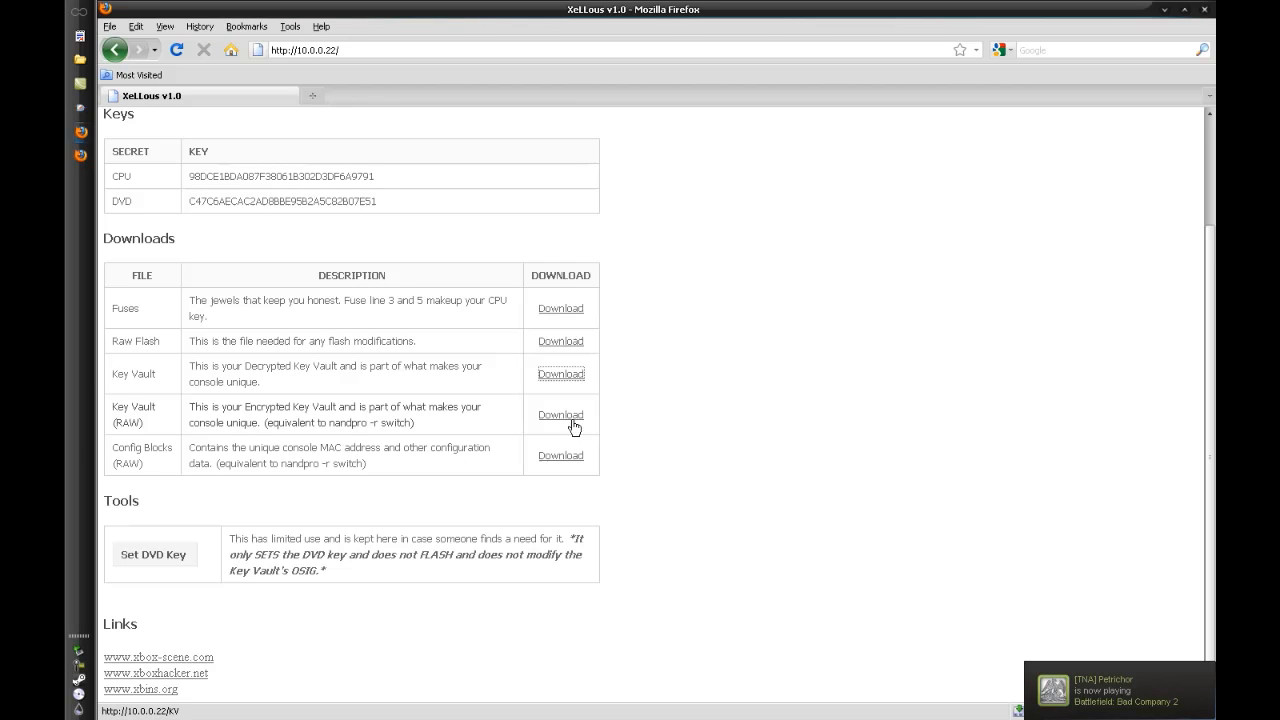
# Download and save the raw Key Vault (keyvault_raw.bin) and raw Config Blocks (config_raw.bin) files.
pyautogui.click(560, 414)
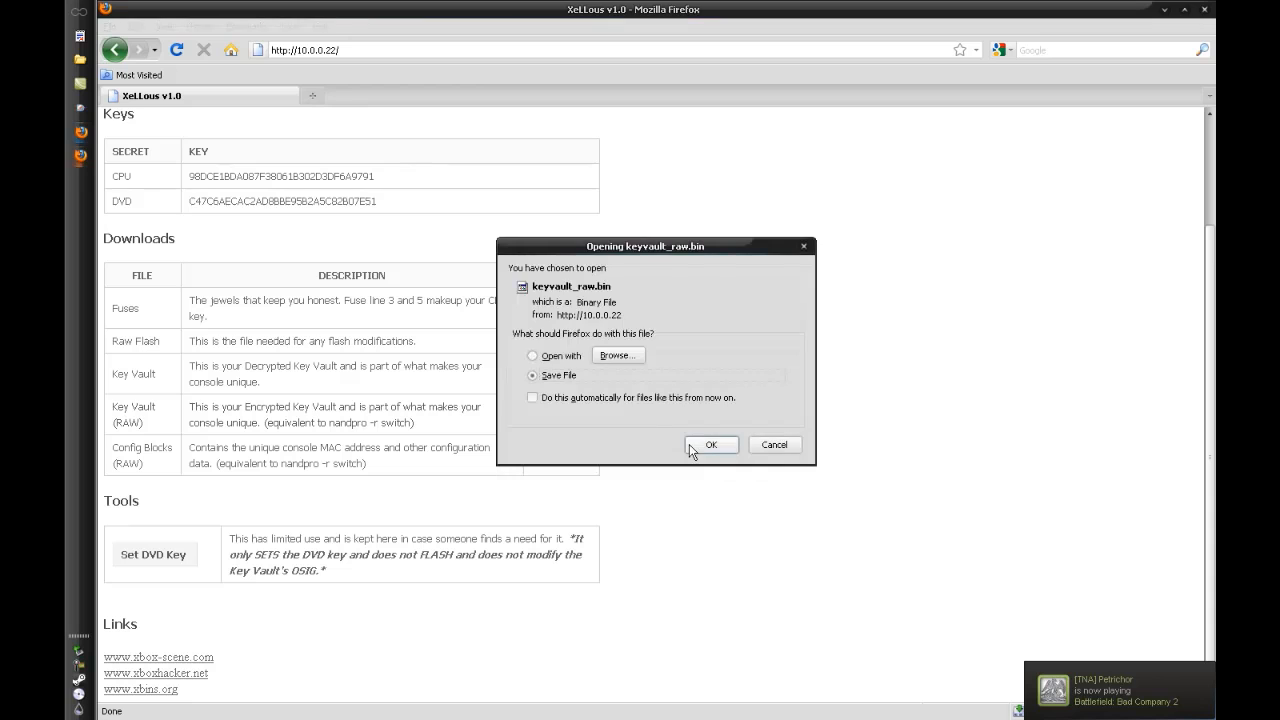
pyautogui.click(711, 444)
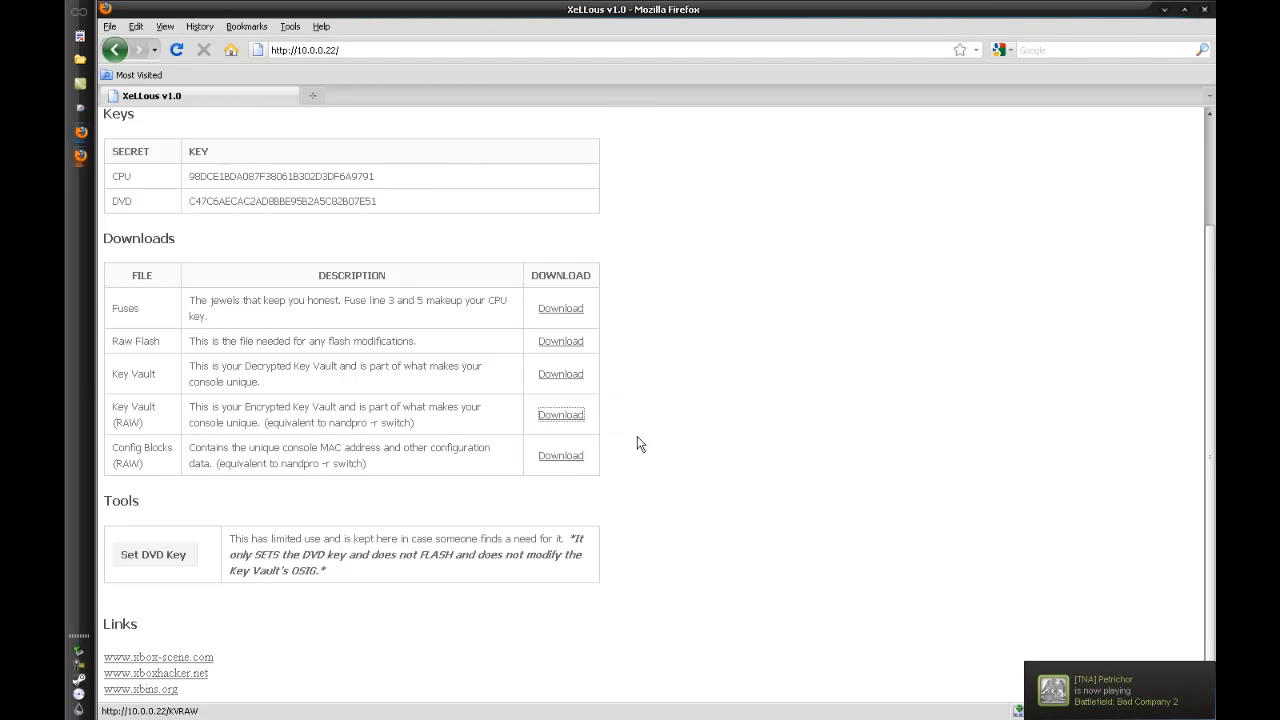
pyautogui.click(560, 455)
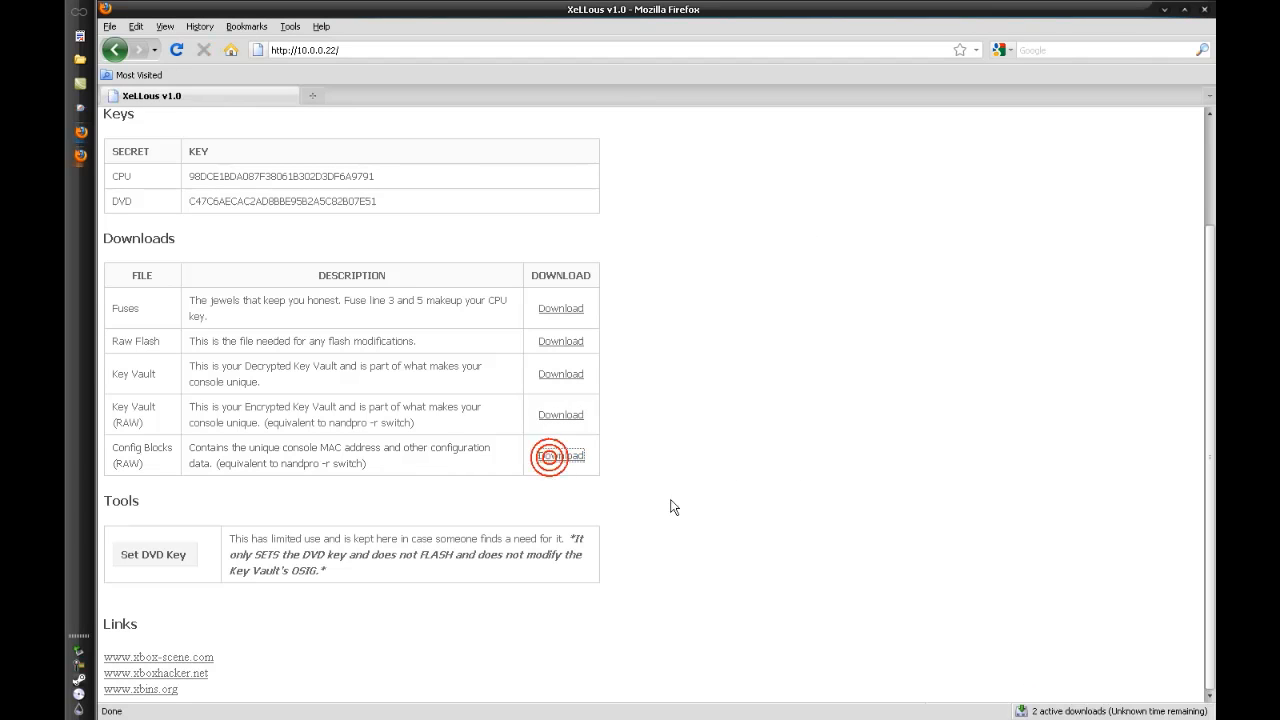
pyautogui.click(560, 455)
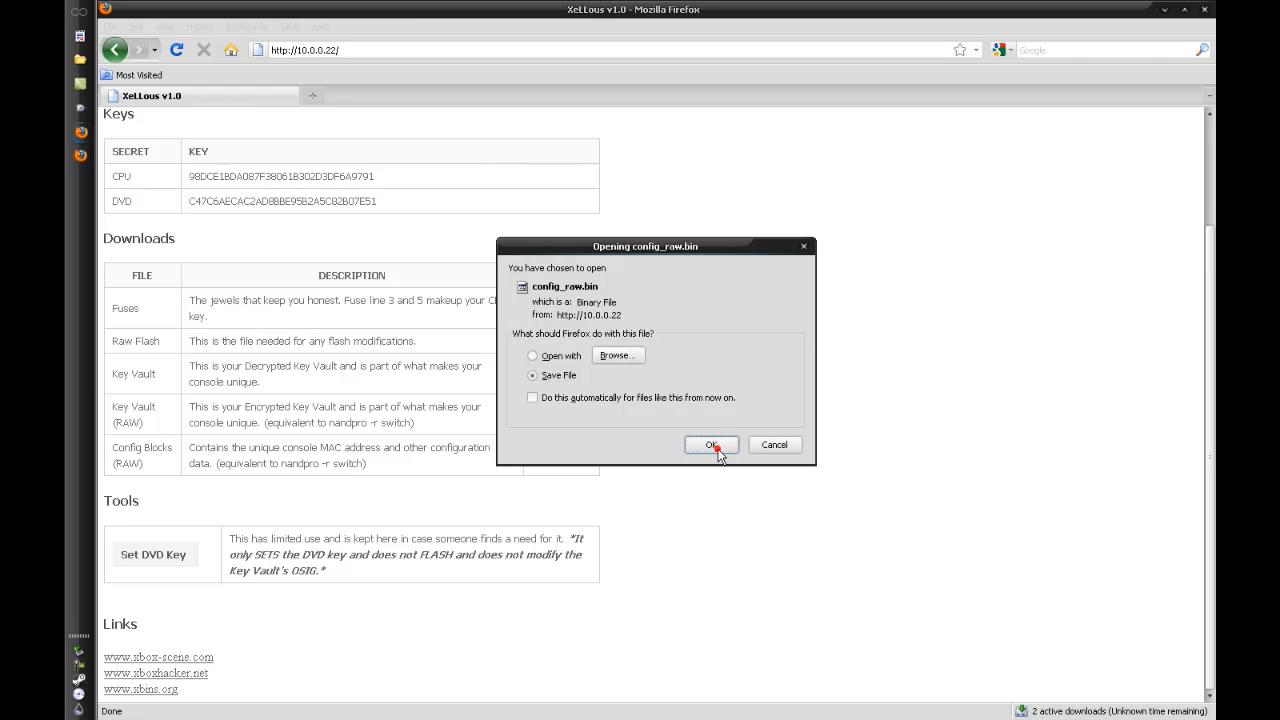
pyautogui.click(711, 445)
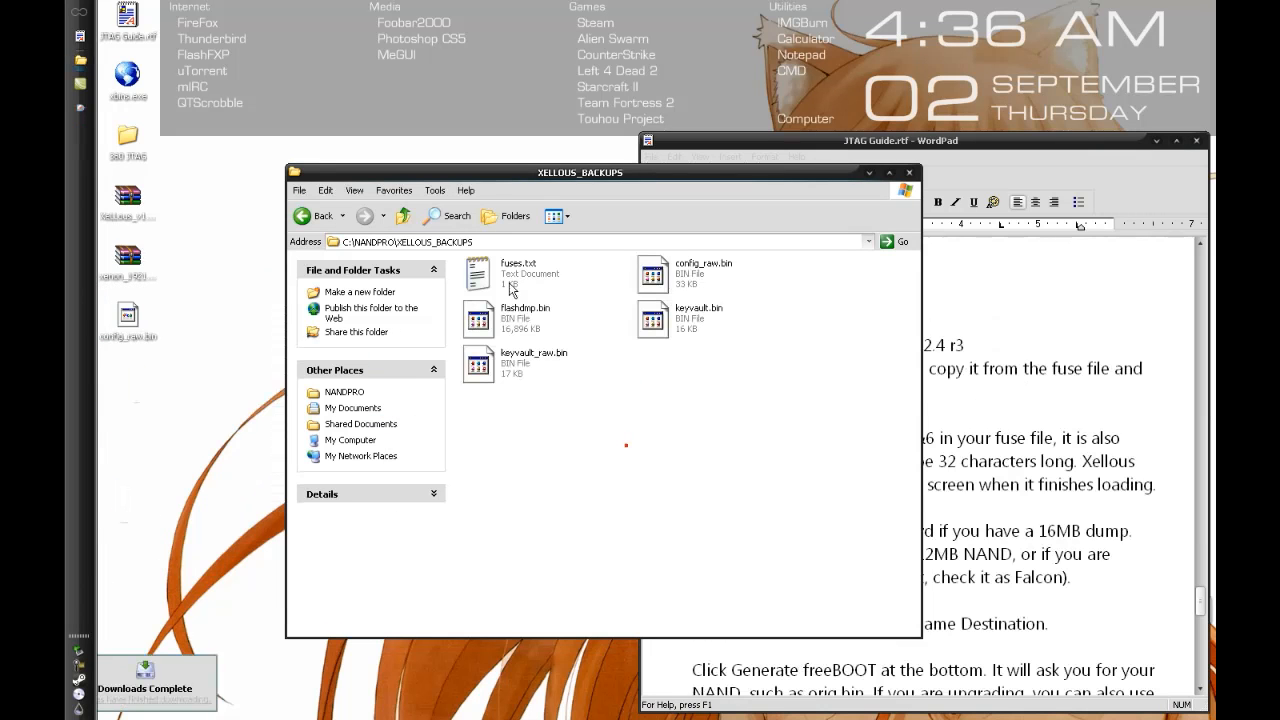
# Open fuses.txt from XELLOUS_BACKUPS in Notepad and select the CPU key value for copying.
pyautogui.click(518, 268)
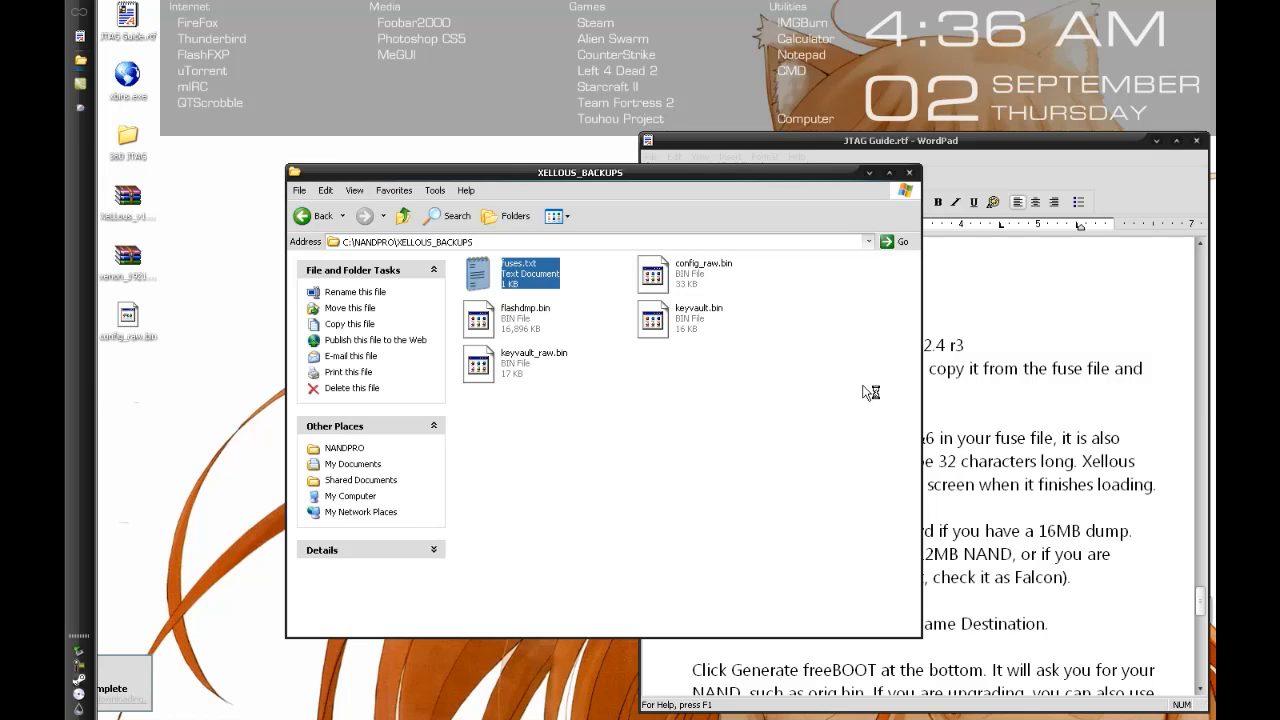
pyautogui.doubleClick(530, 273)
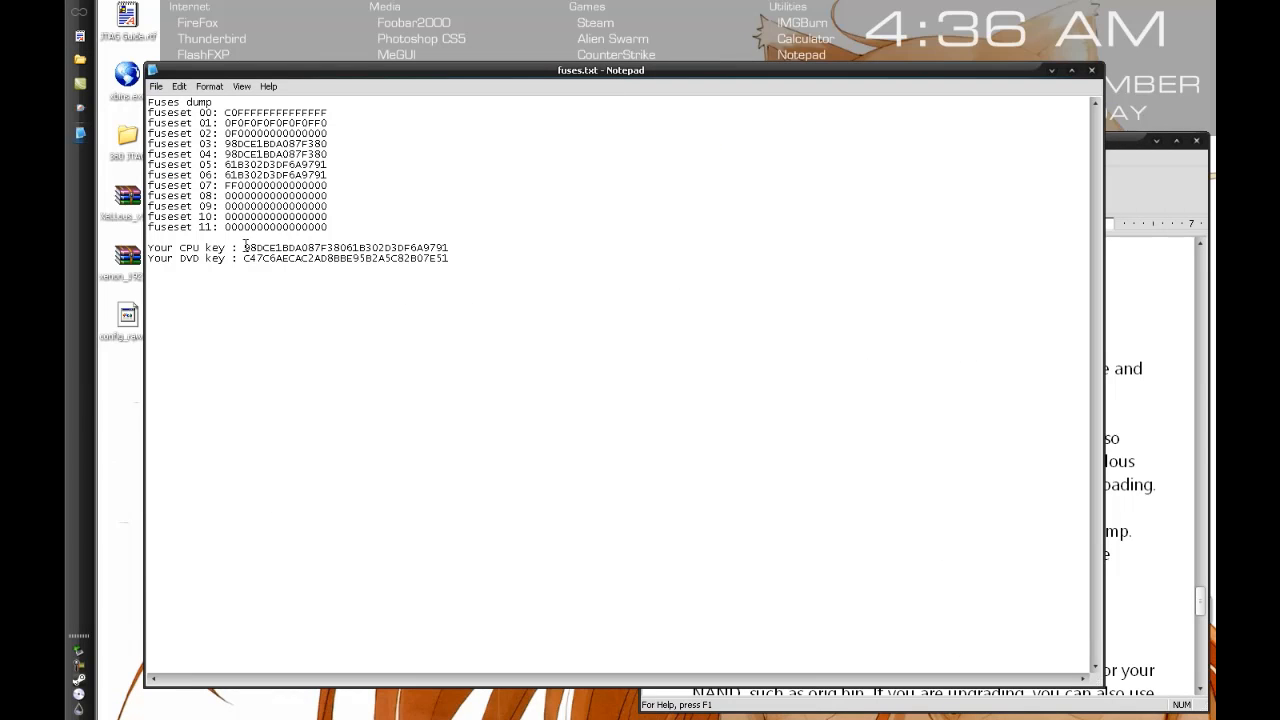
pyautogui.moveTo(242, 247); pyautogui.dragTo(449, 247)
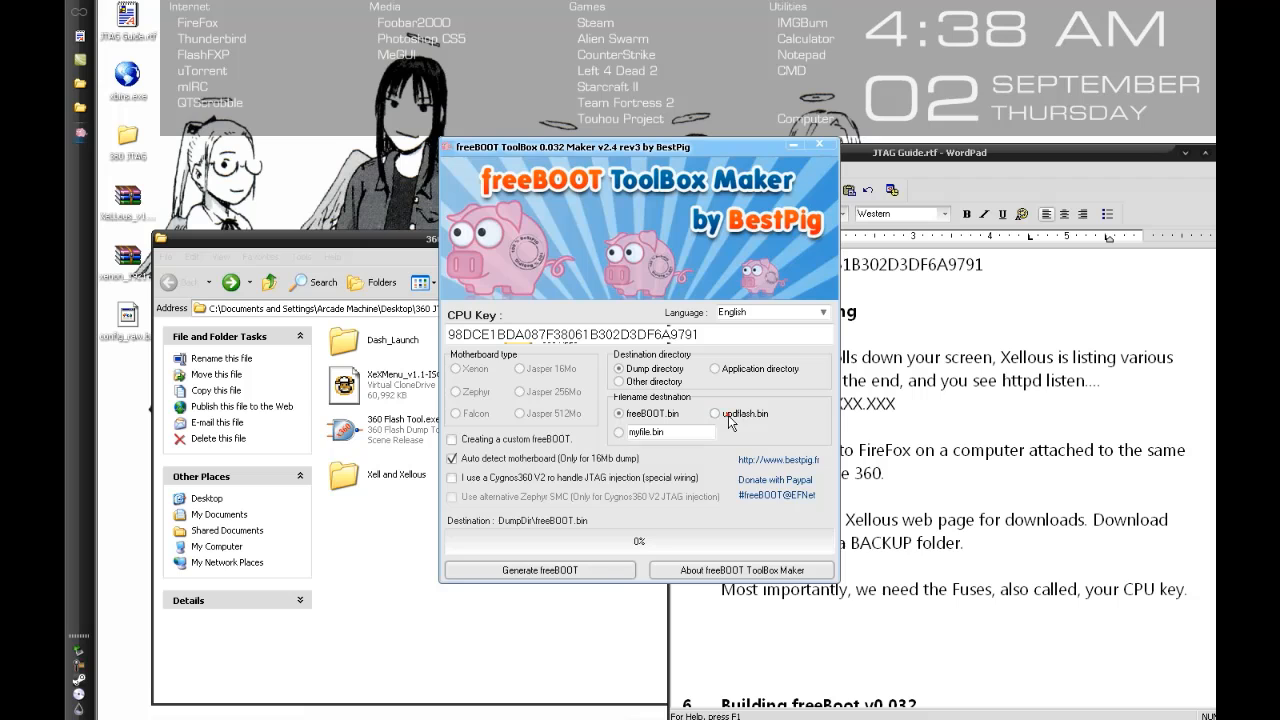
# Set the output filename to updflash.bin and leave 'Auto detect motherboard' ticked.
pyautogui.click(713, 413)
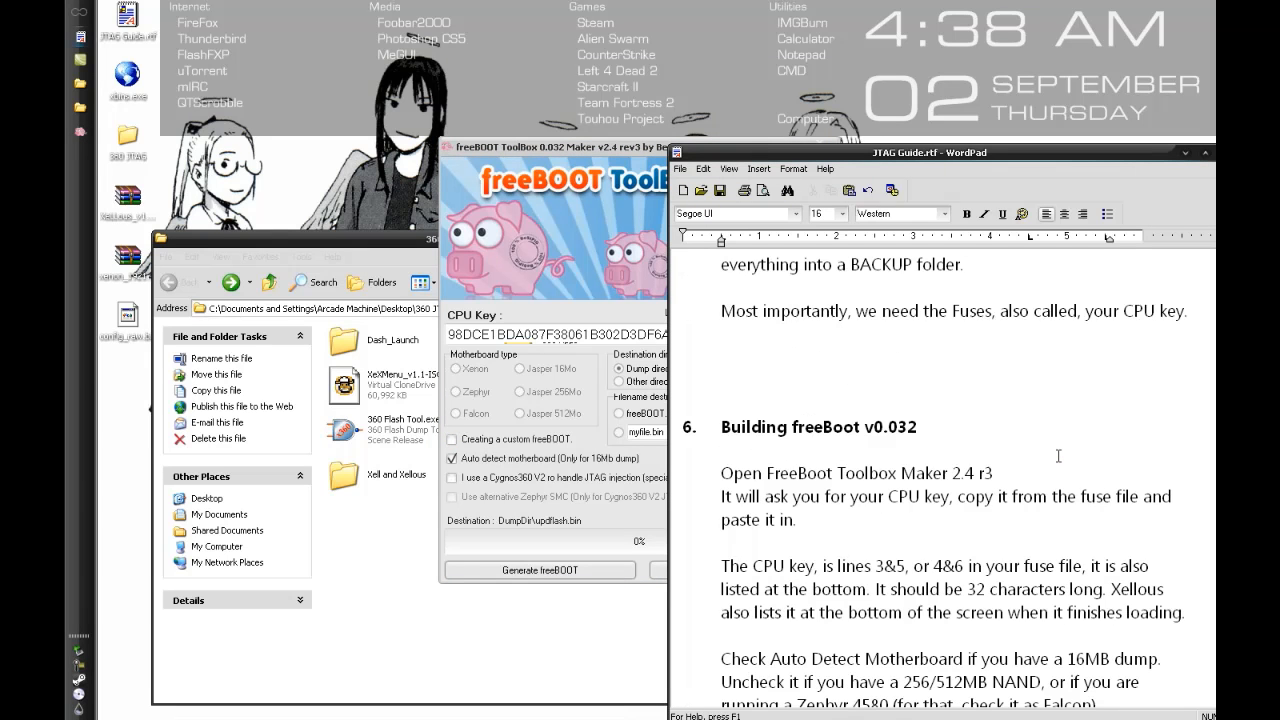
pyautogui.scroll(-3)
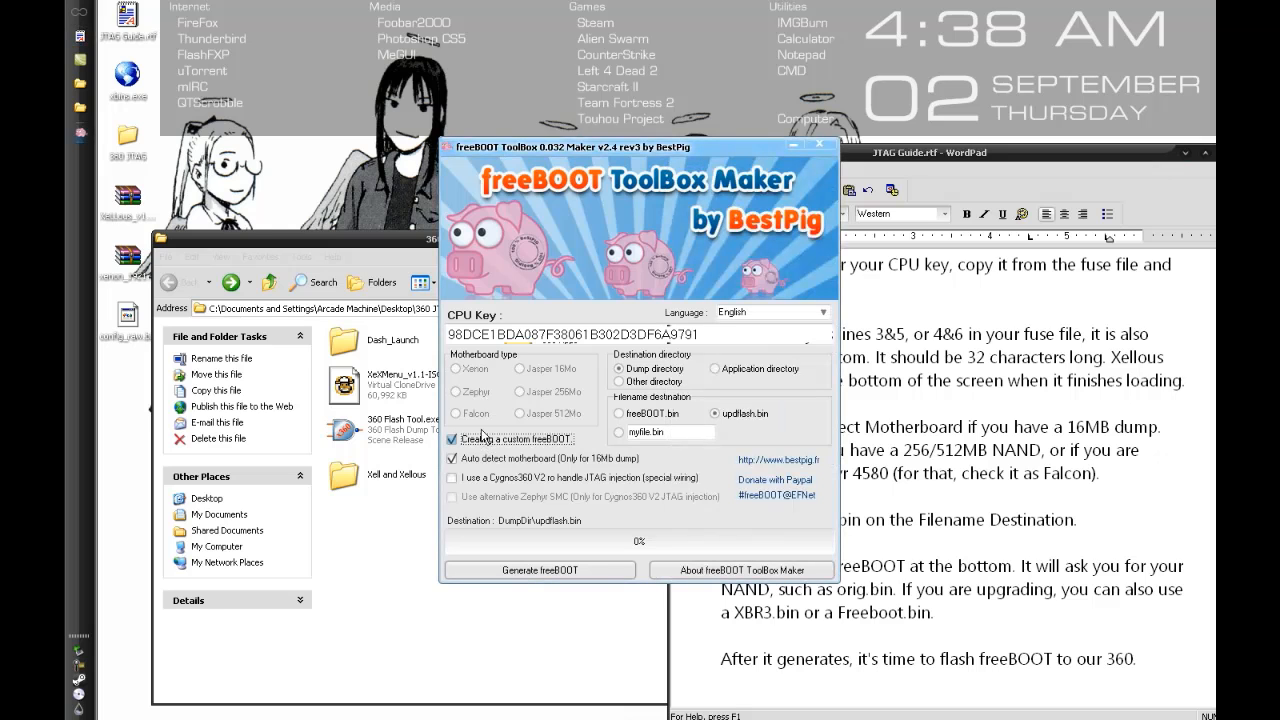
pyautogui.click(452, 458)
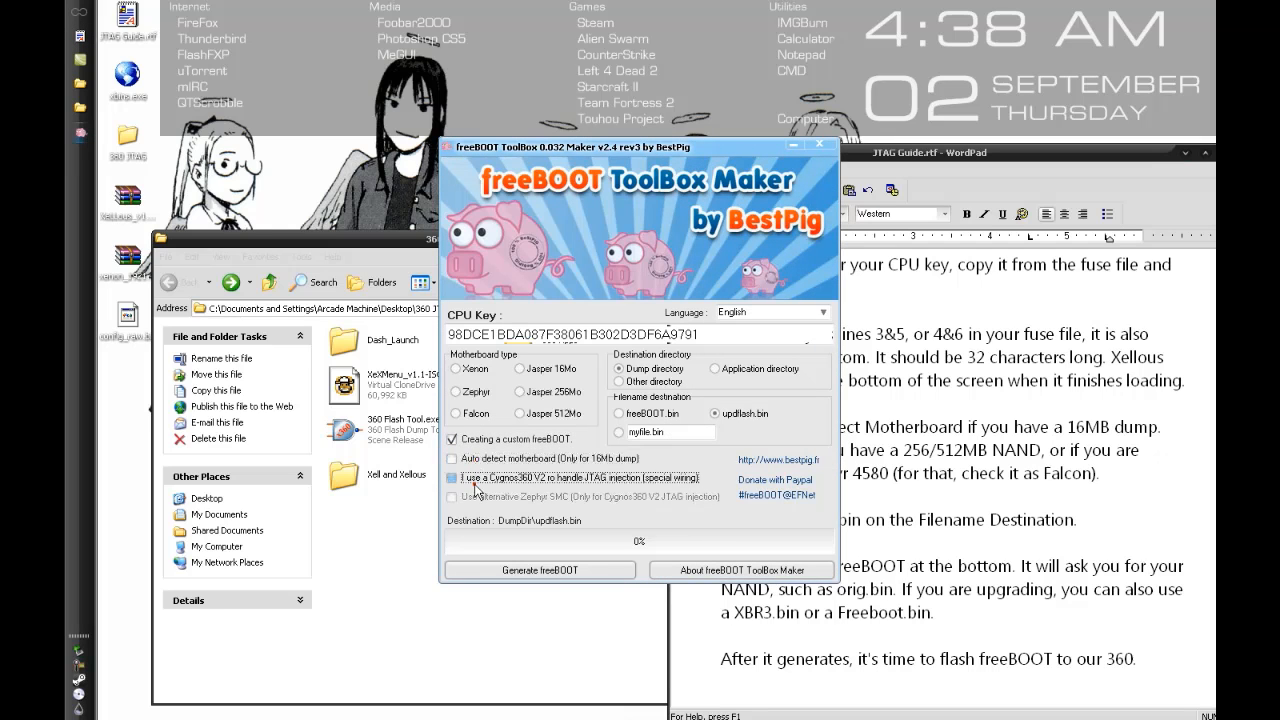
pyautogui.click(453, 439)
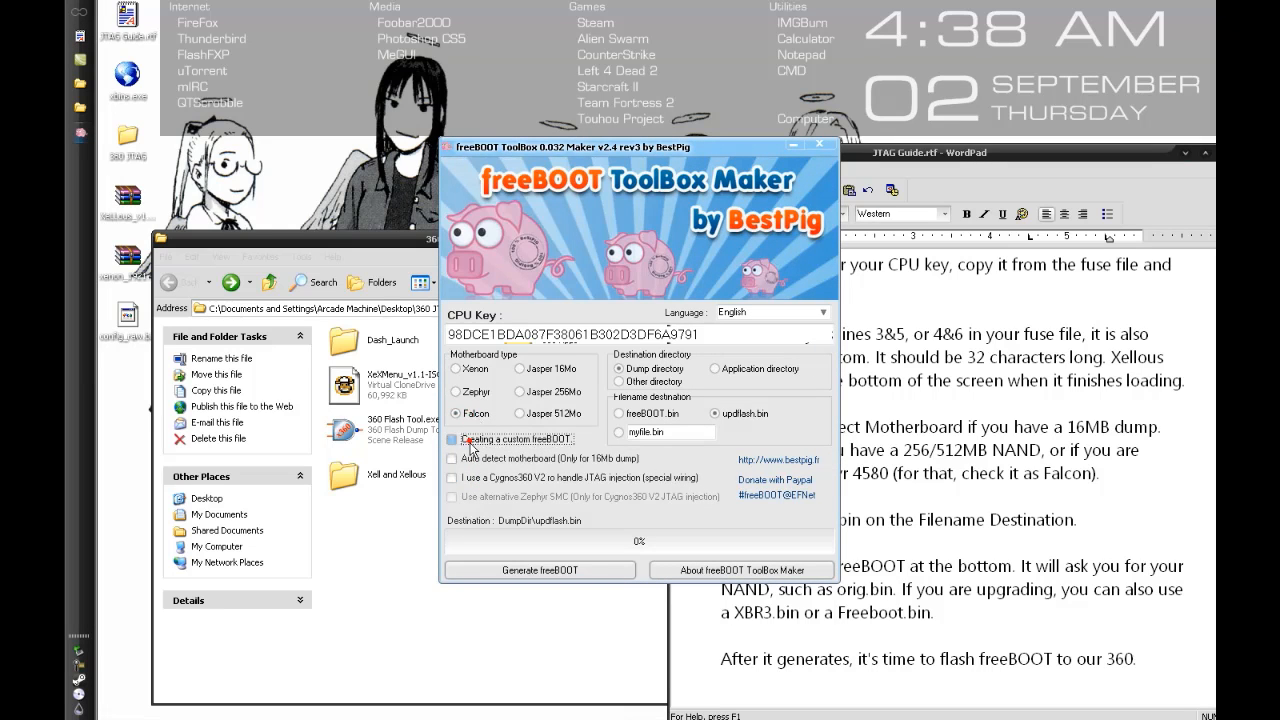
pyautogui.click(452, 458)
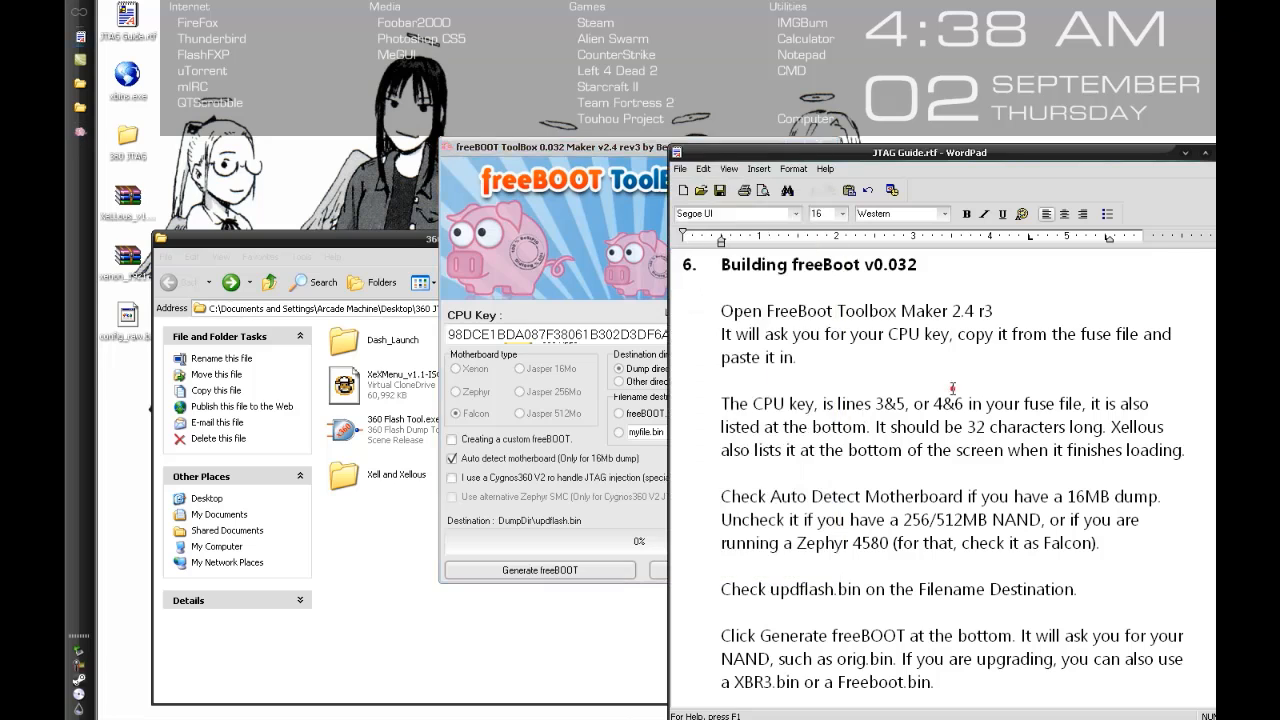
pyautogui.scroll(-3)
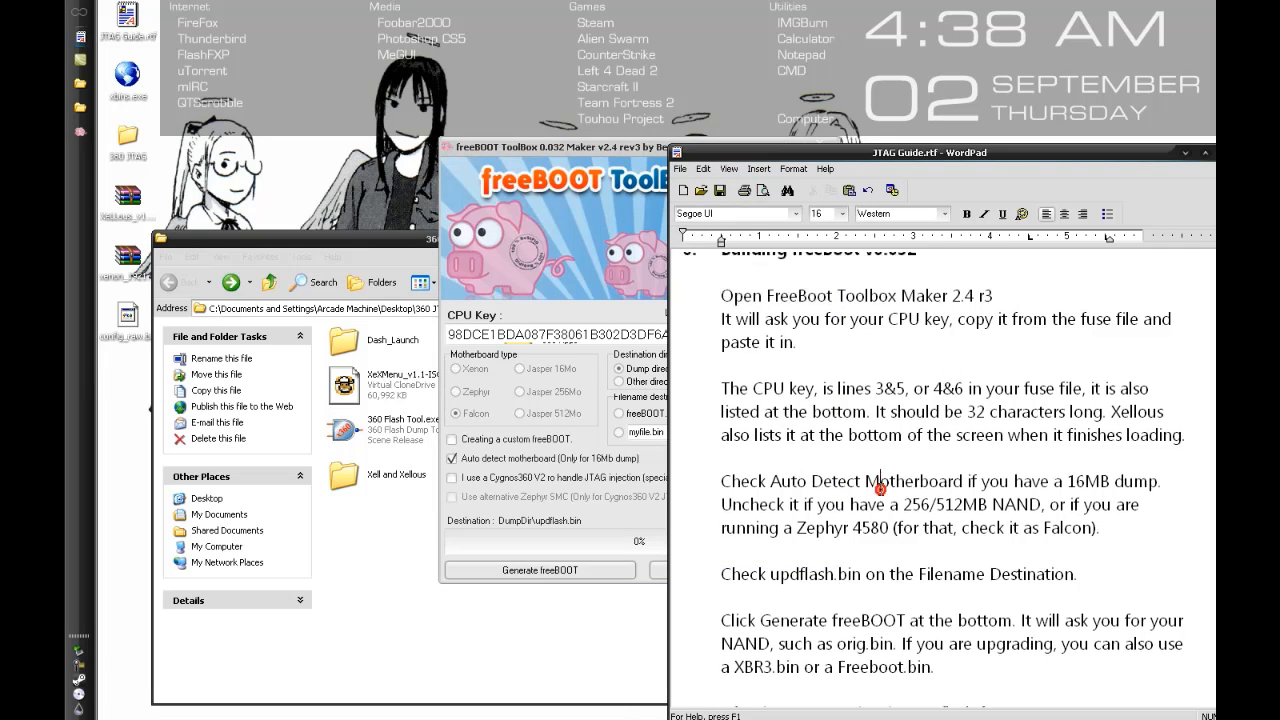
pyautogui.scroll(-3)
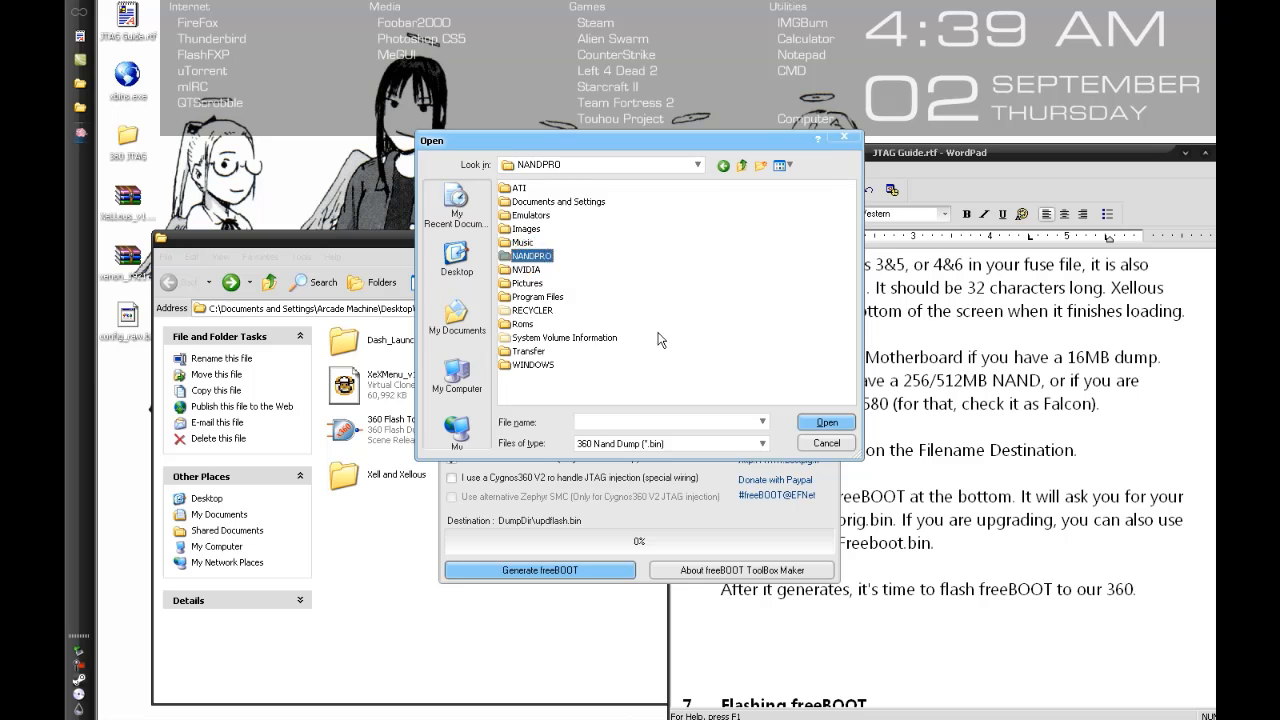
# Pick C:\NANDPRO\orig.bin as the NAND dump, confirm the Xenon board and finish generating updflash.bin.
pyautogui.doubleClick(531, 255)
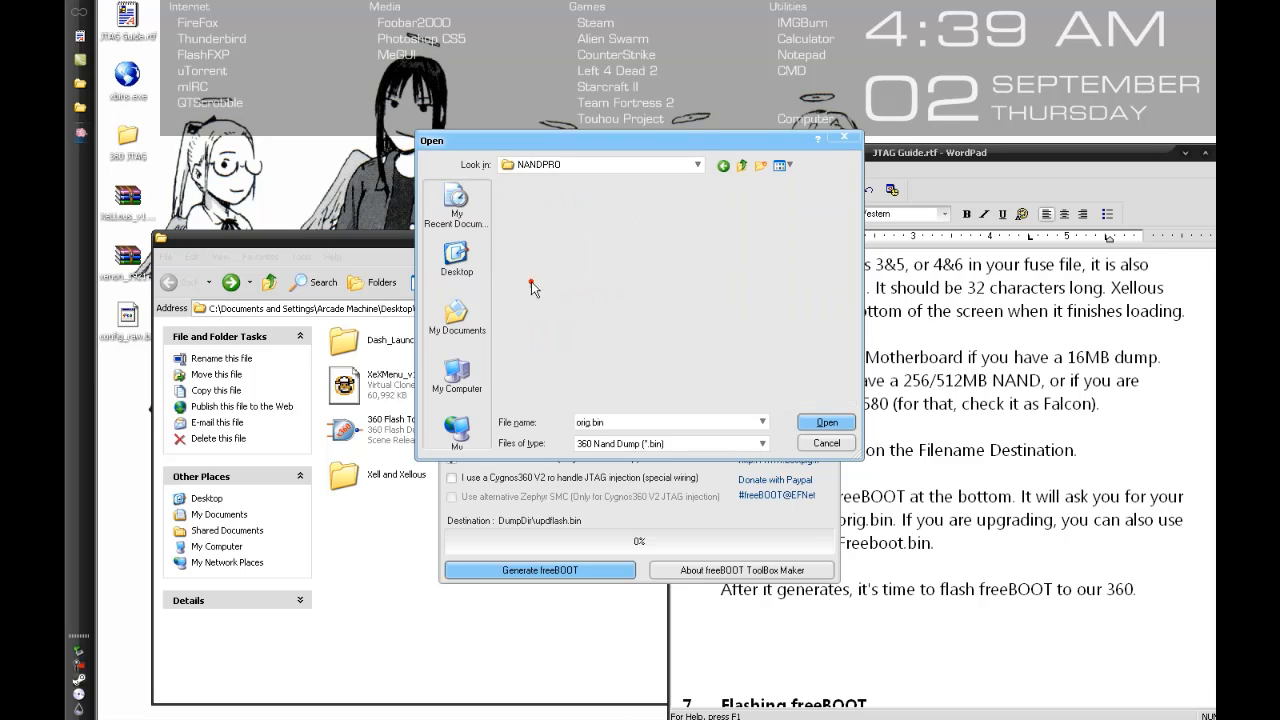
pyautogui.click(824, 421)
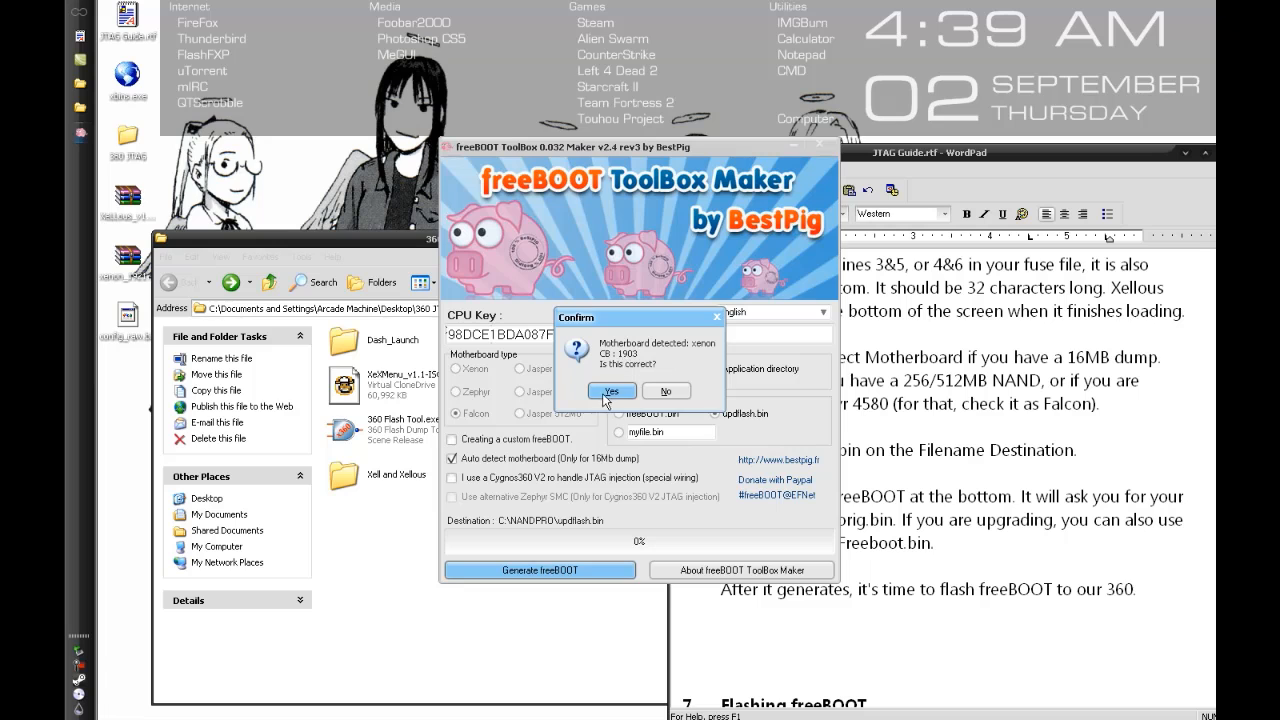
pyautogui.click(611, 391)
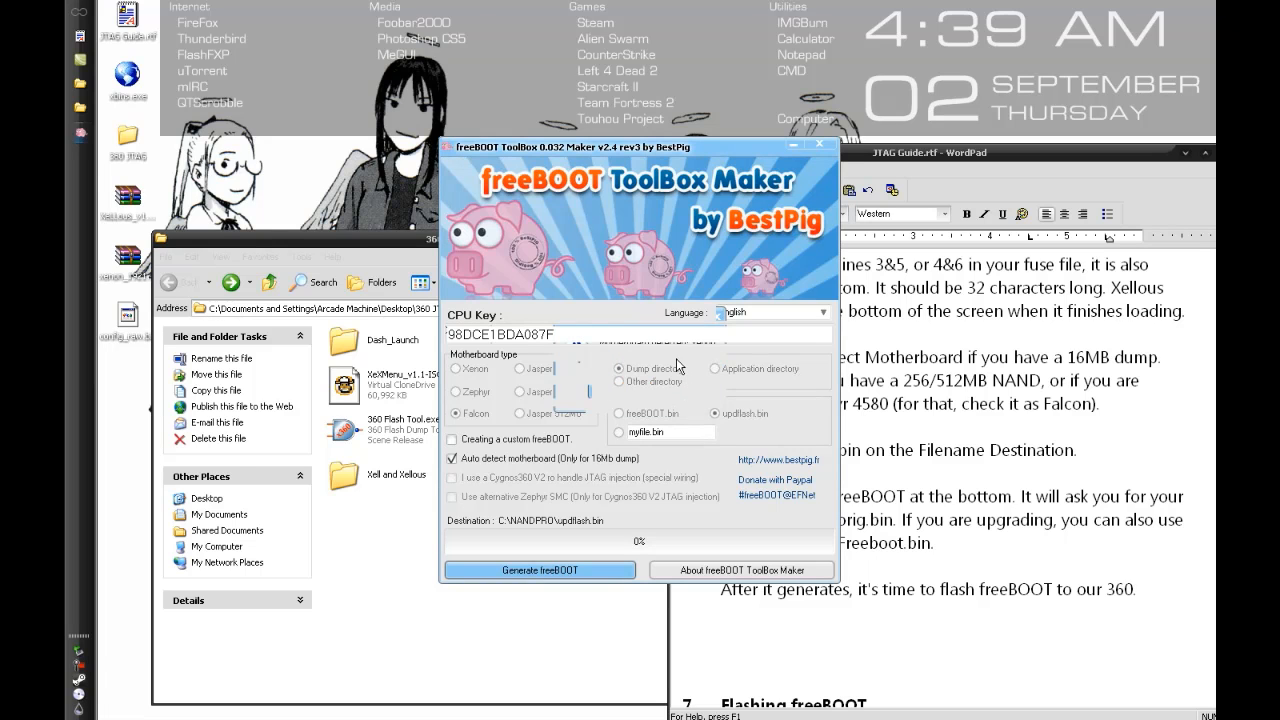
pyautogui.click(538, 570)
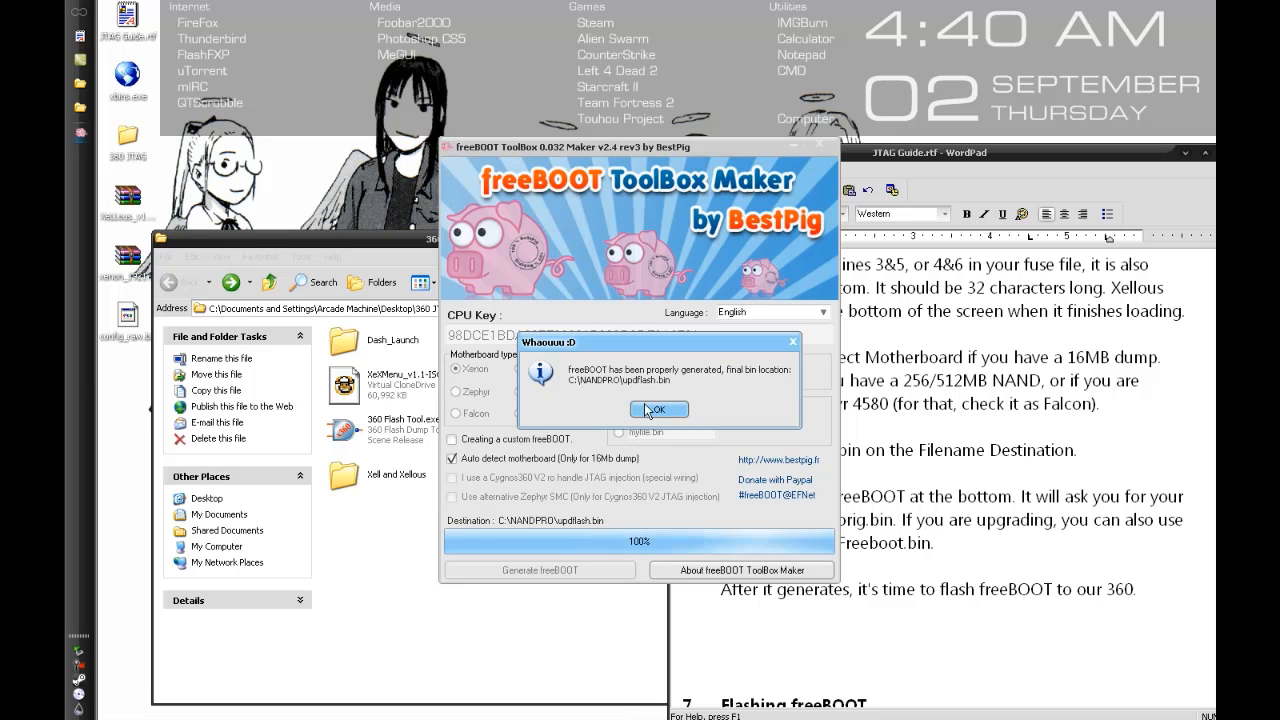
pyautogui.click(657, 409)
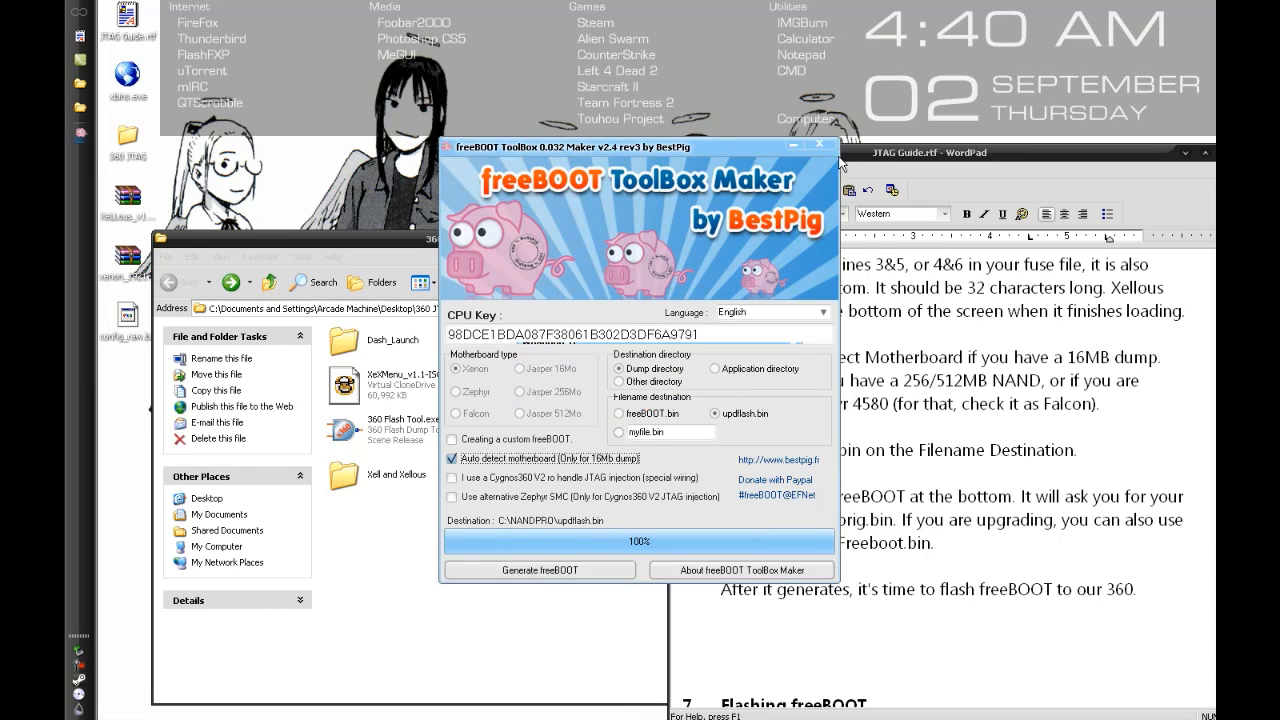
# Browse from My Computer into C:\NANDPRO to see the new updflash.bin.
pyautogui.click(78, 16)
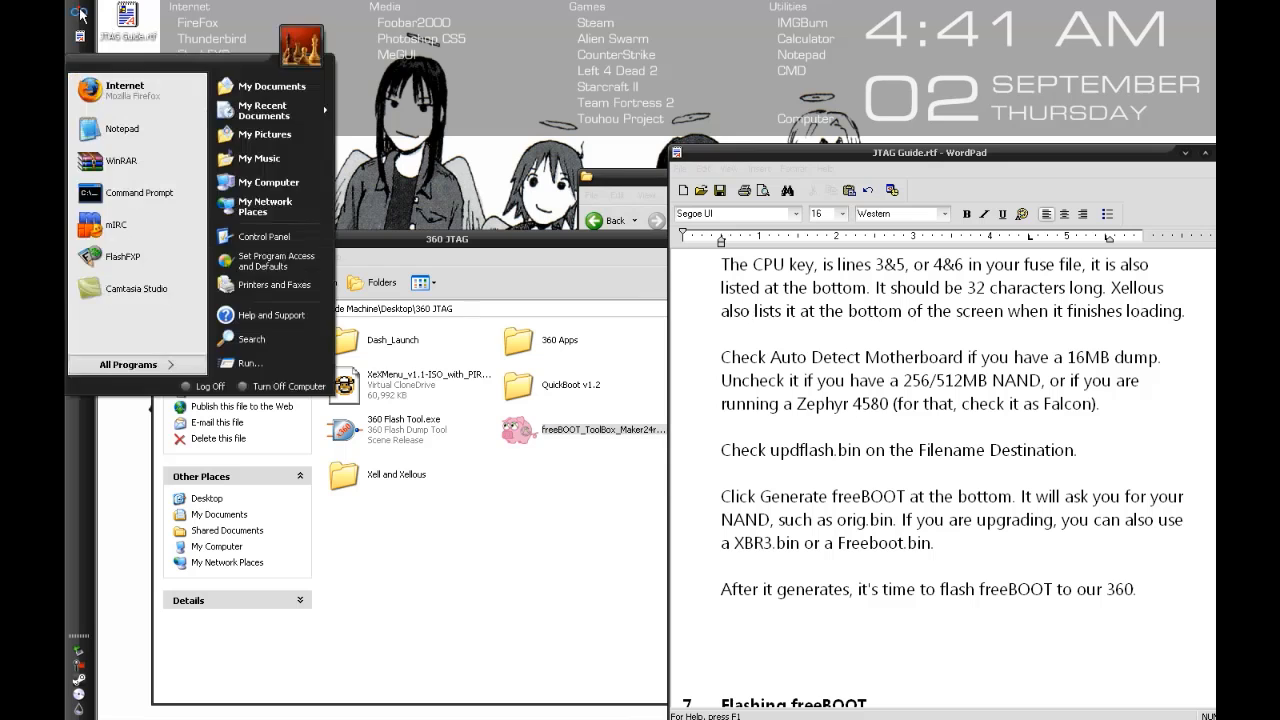
pyautogui.click(267, 181)
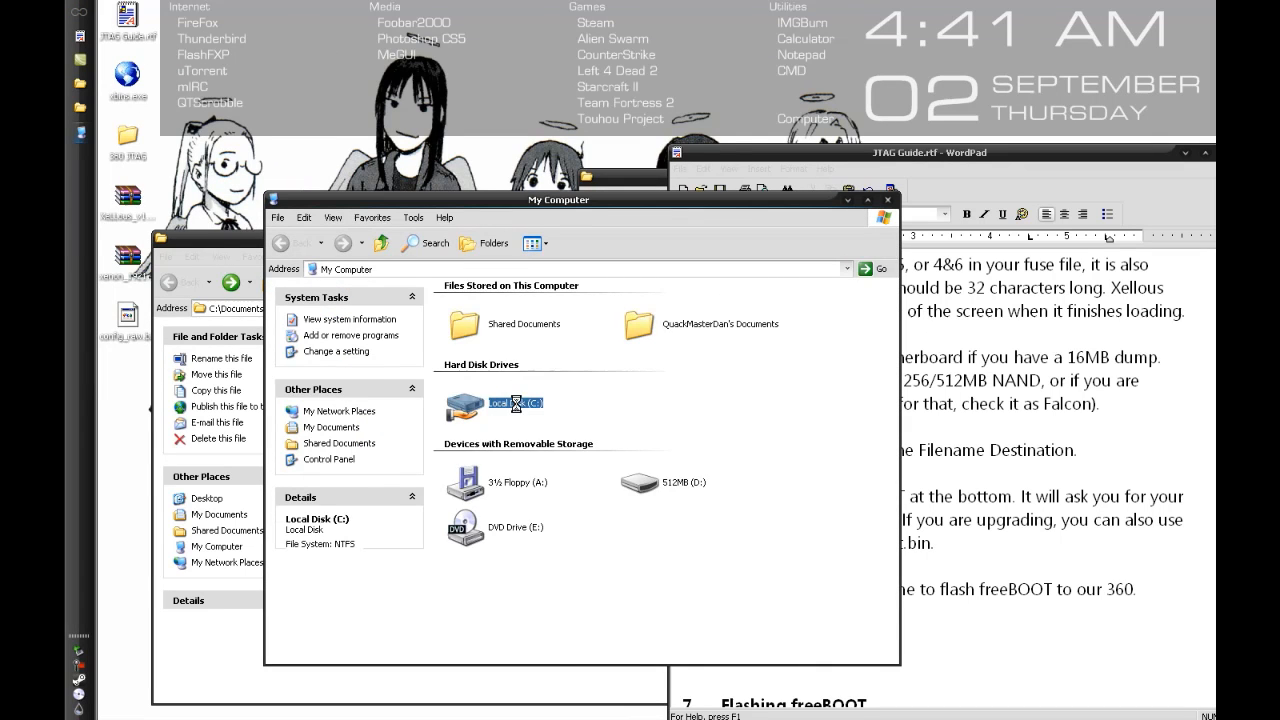
pyautogui.doubleClick(490, 403)
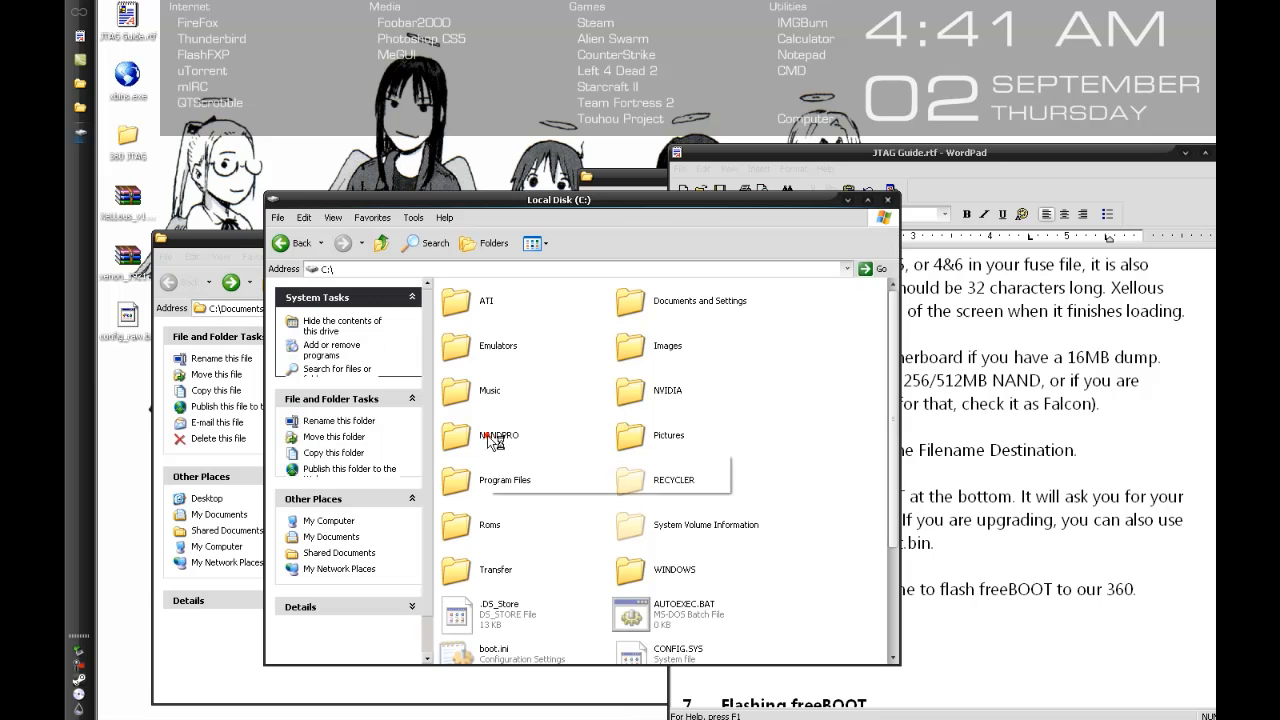
pyautogui.doubleClick(498, 435)
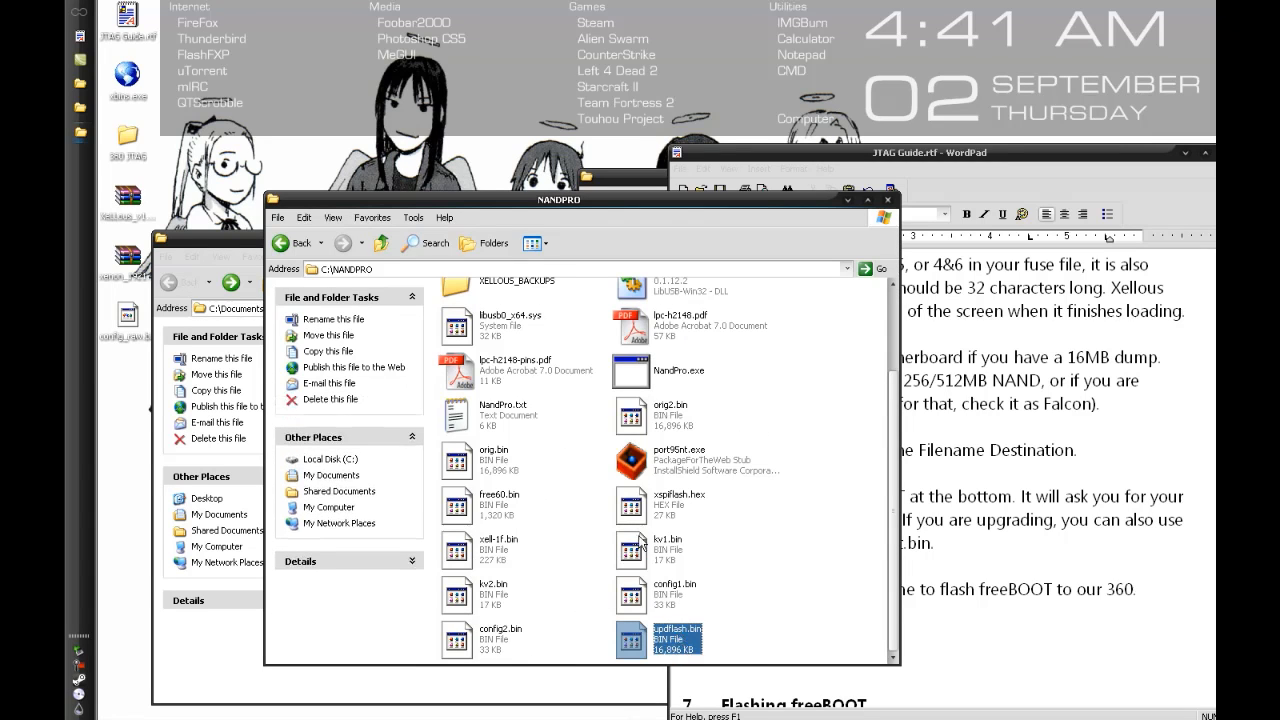
# Open a second My Computer window and go into the 512MB (D:) removable drive.
pyautogui.click(78, 9)
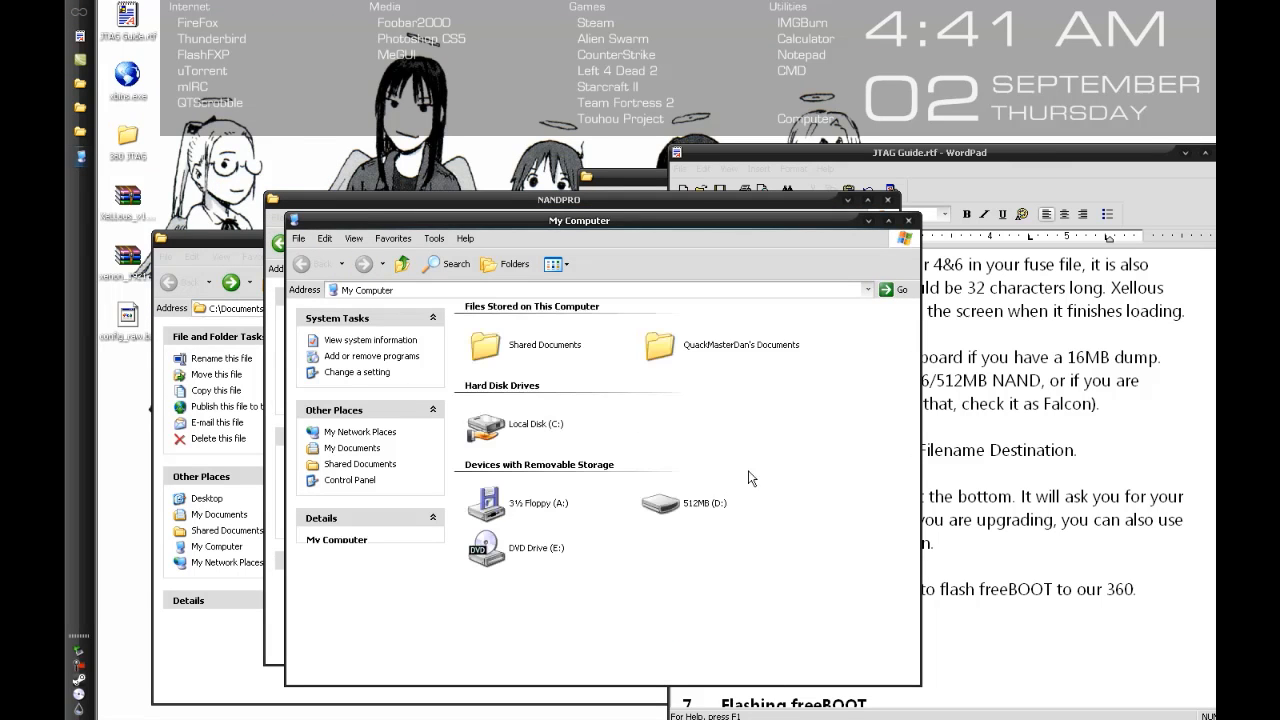
pyautogui.doubleClick(685, 503)
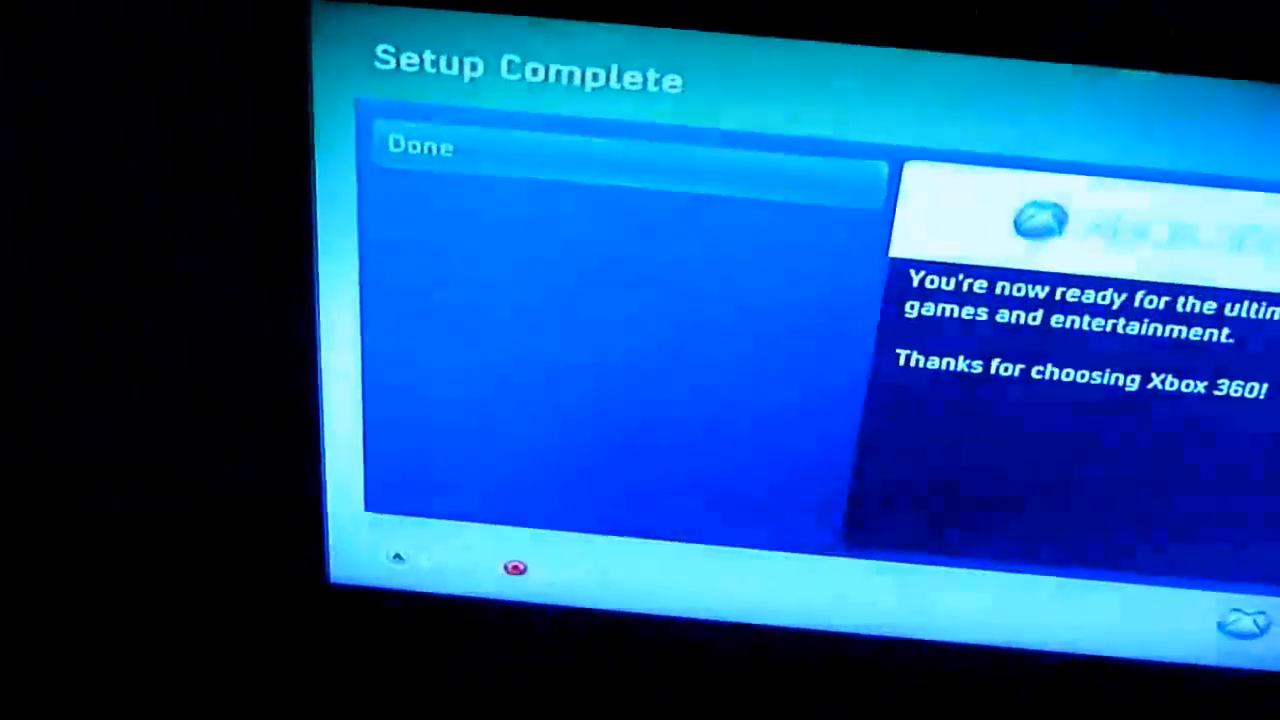
# Select Done on the Setup Complete screen to reach the dashboard.
pyautogui.click(419, 146)
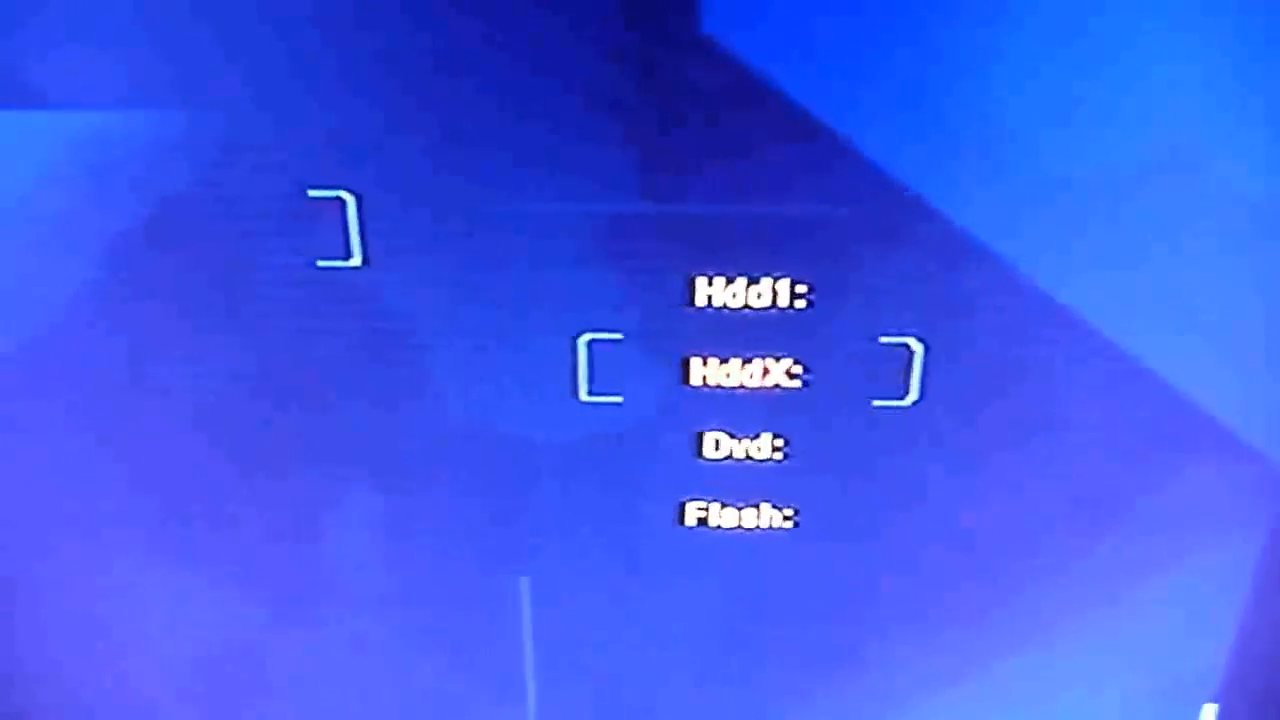
# Step down XeXMenu's drive list past Hdd1 and HddX to Dvd and Flash.
pyautogui.press('Down')
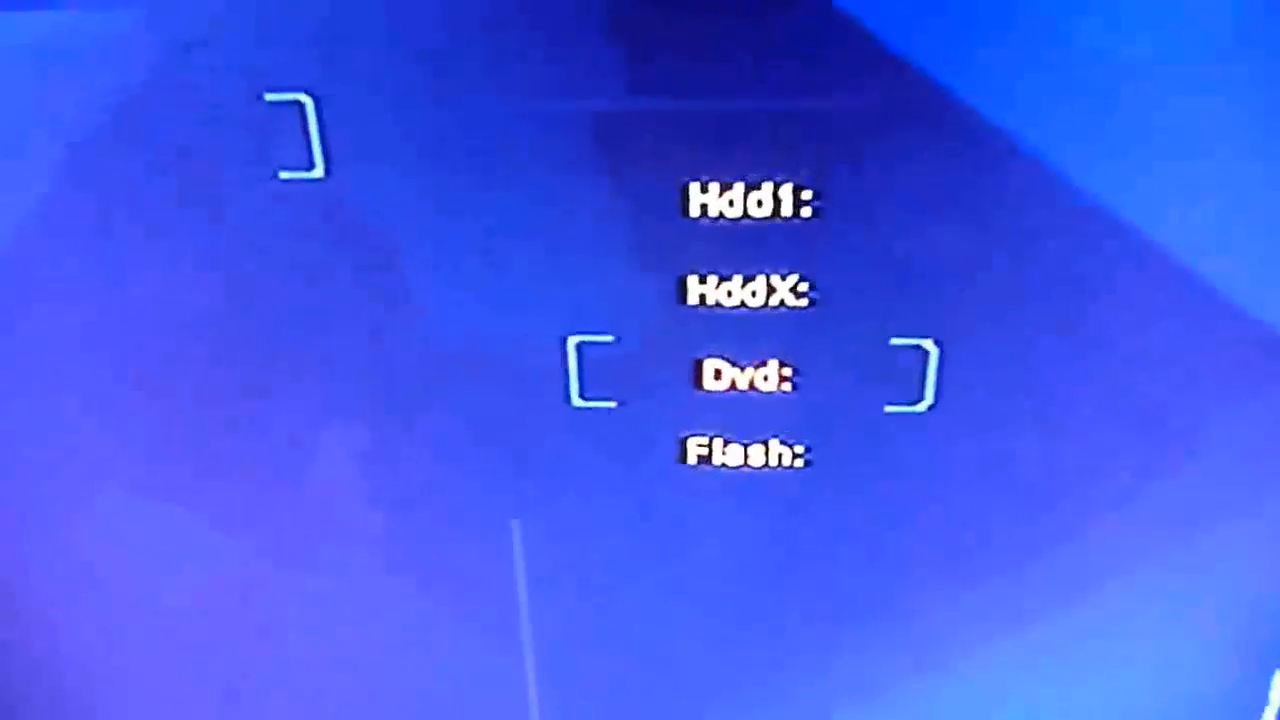
pyautogui.press('Down')
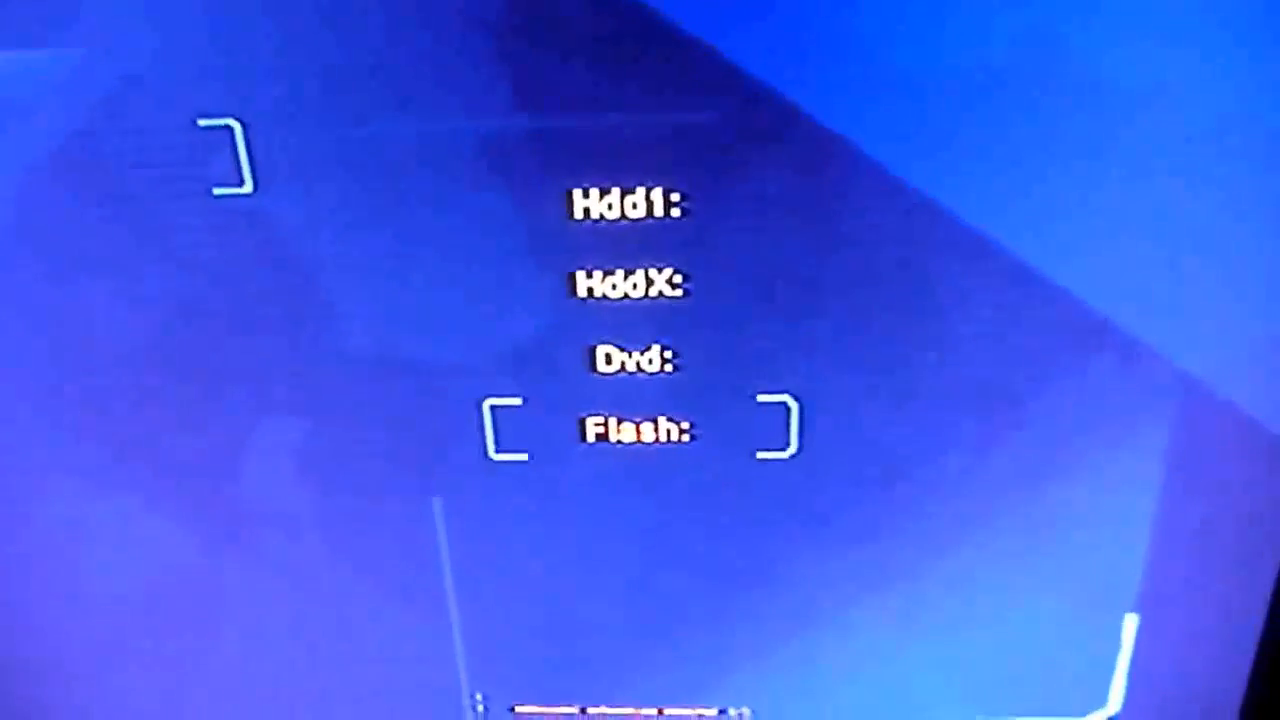